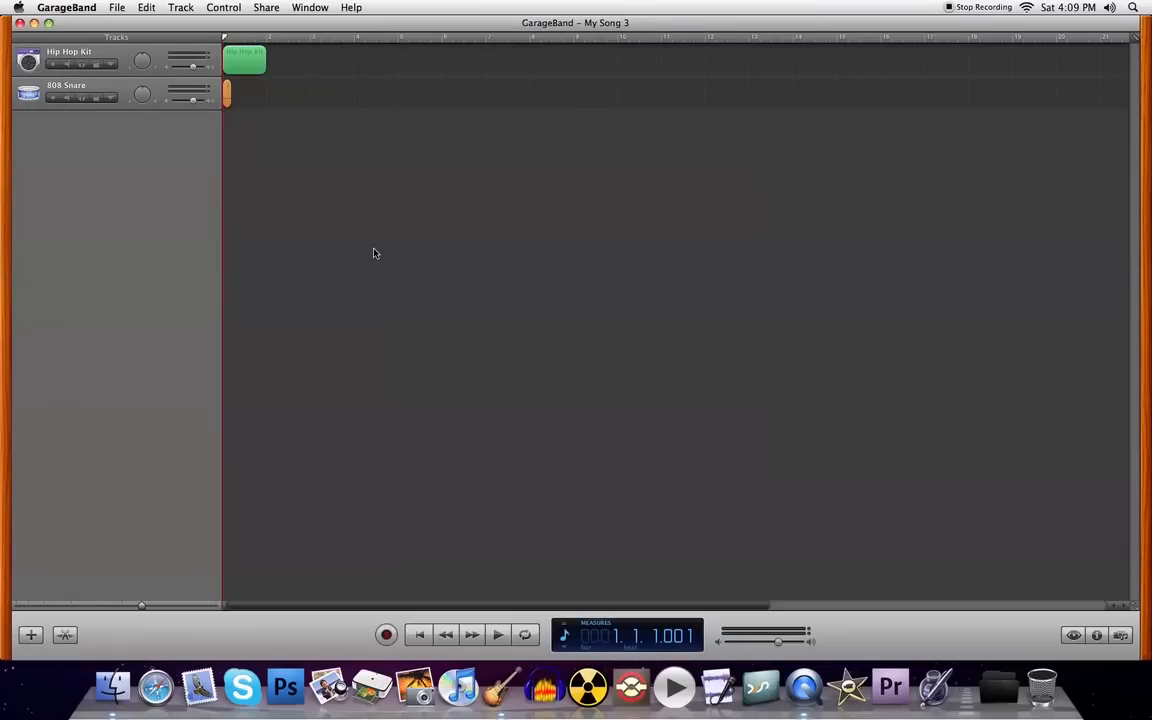
pyautogui.moveTo(385, 252)
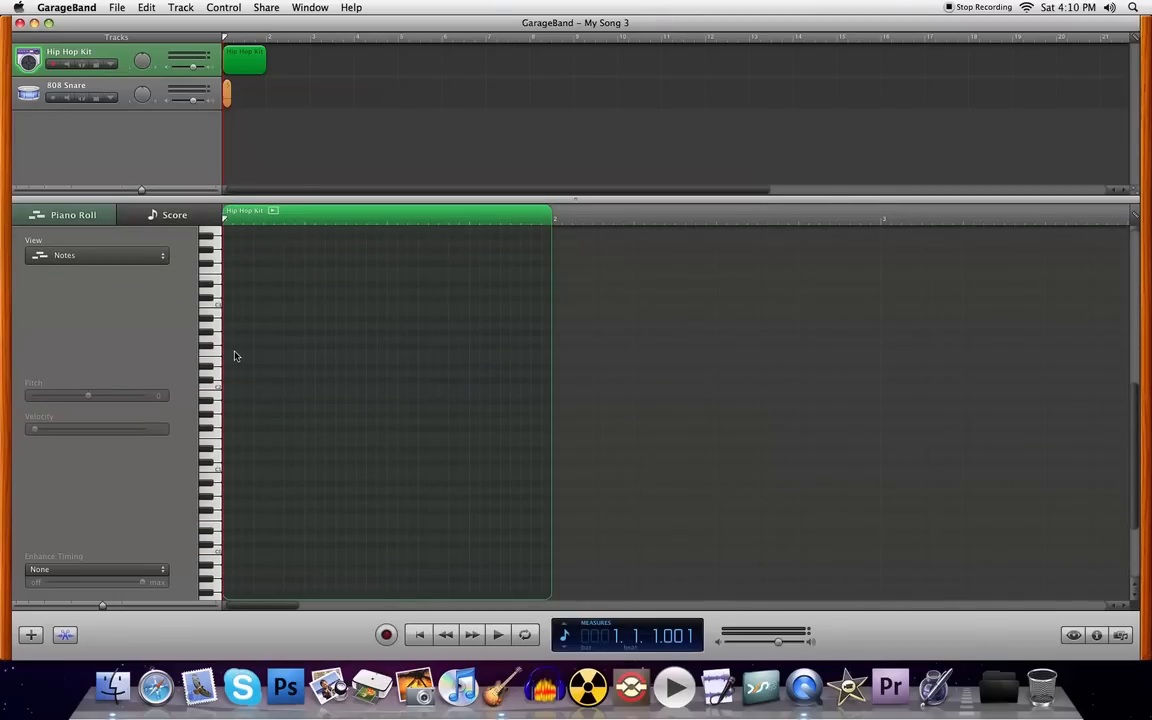
# - Add a short D1 note to the Hip Hop Kit region and repeat it across one bar
pyautogui.click(270, 346)
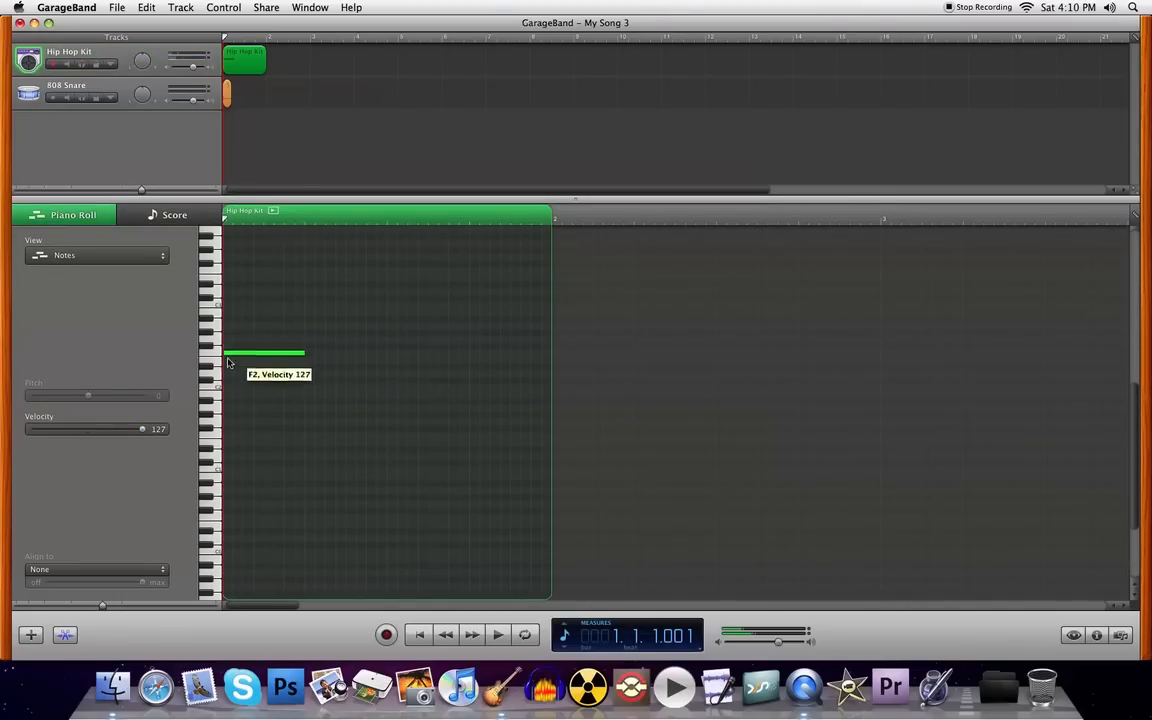
pyautogui.moveTo(265, 352); pyautogui.dragTo(265, 441)
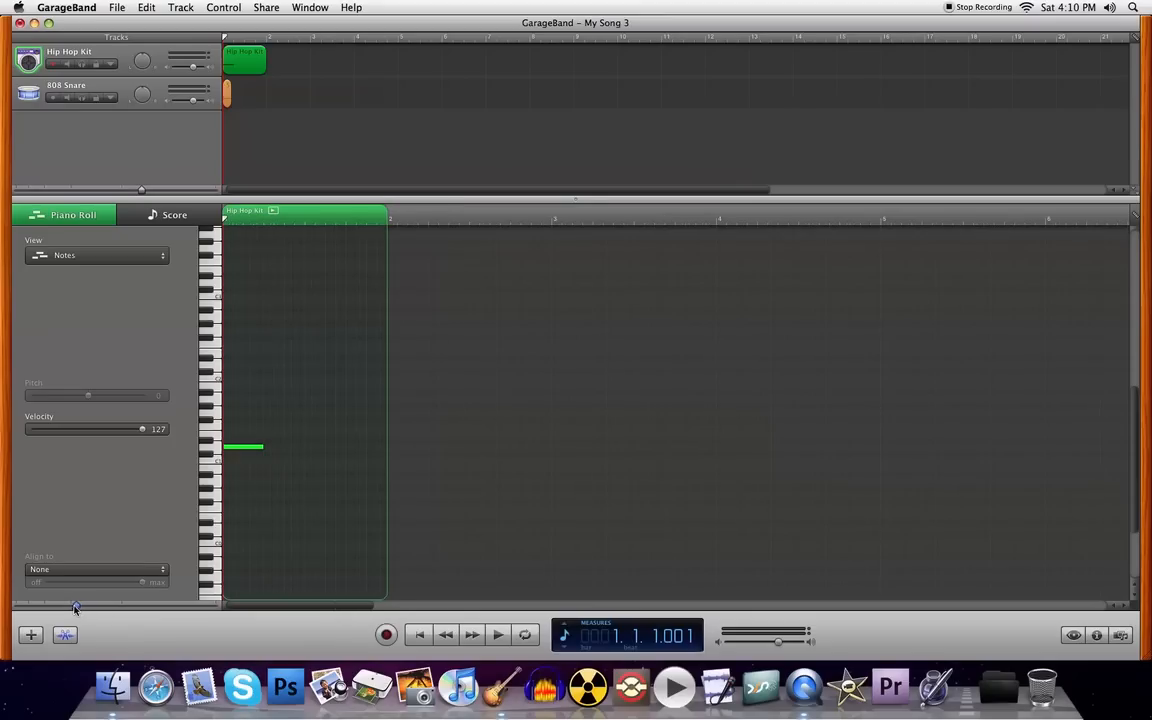
pyautogui.moveTo(268, 442)
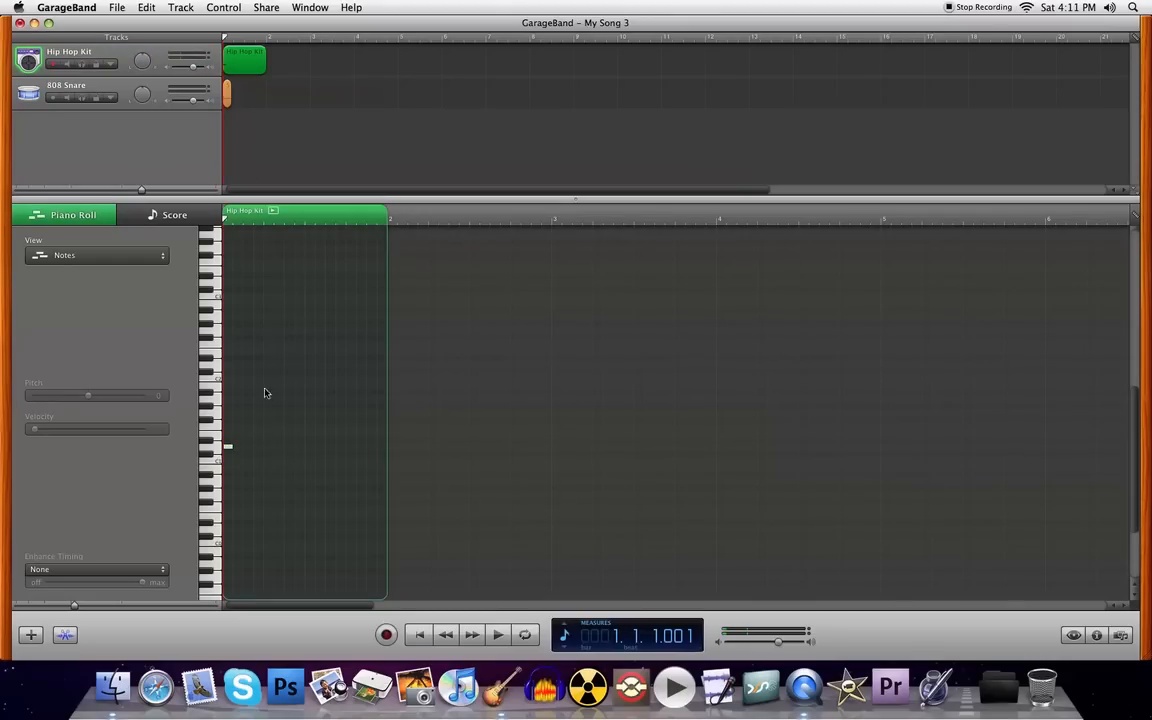
pyautogui.click(70, 97)
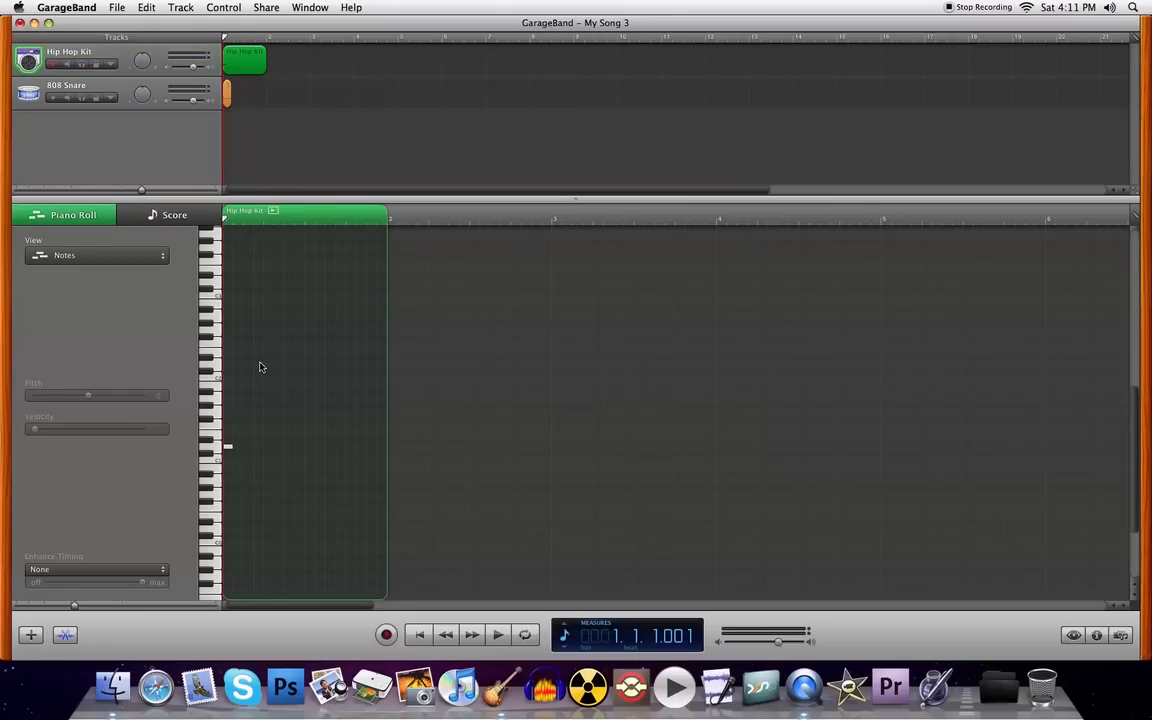
pyautogui.moveTo(268, 471)
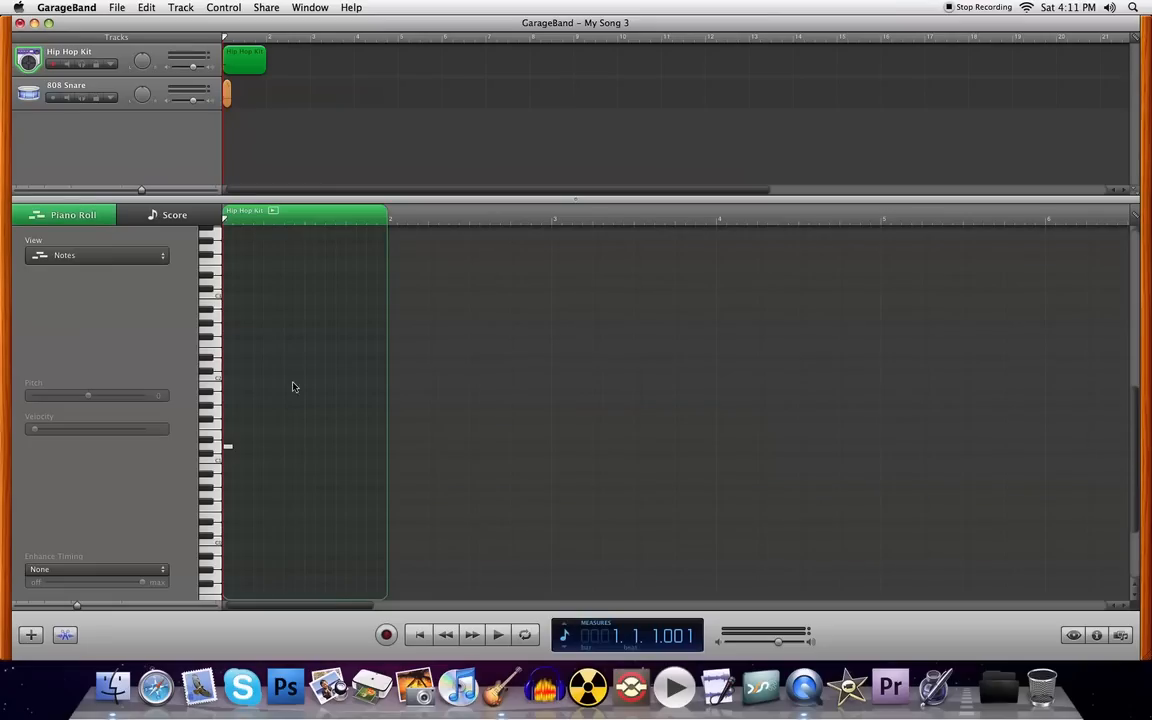
pyautogui.moveTo(226, 450)
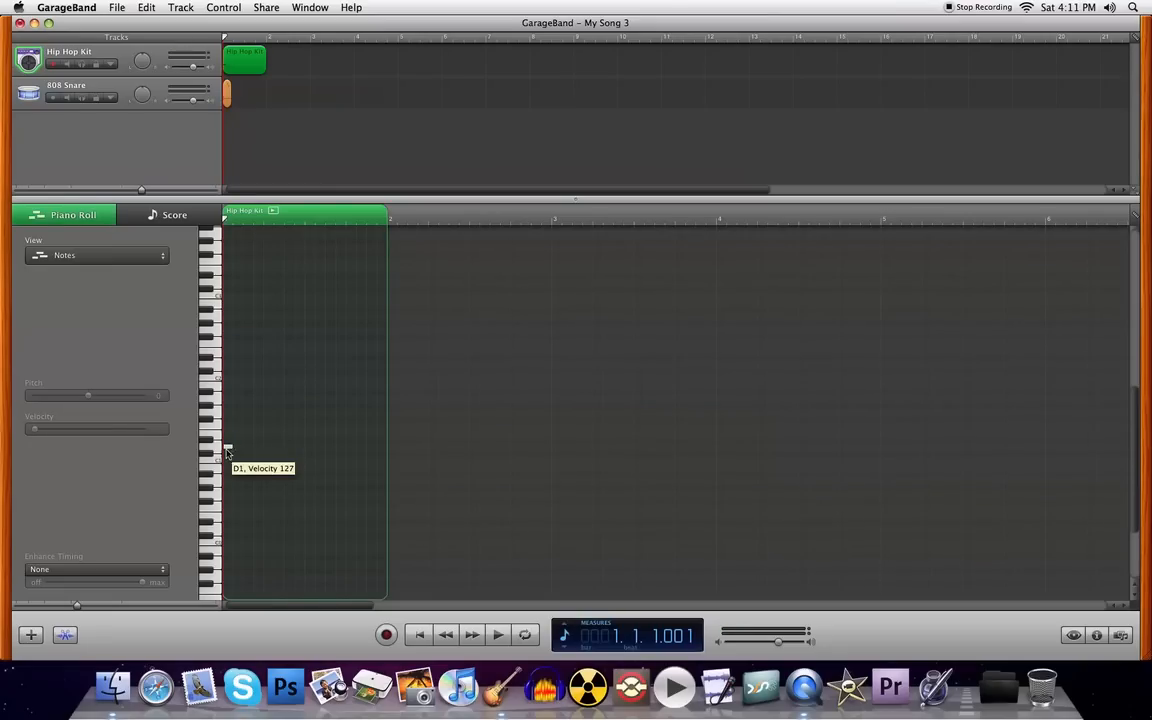
pyautogui.moveTo(227, 452)
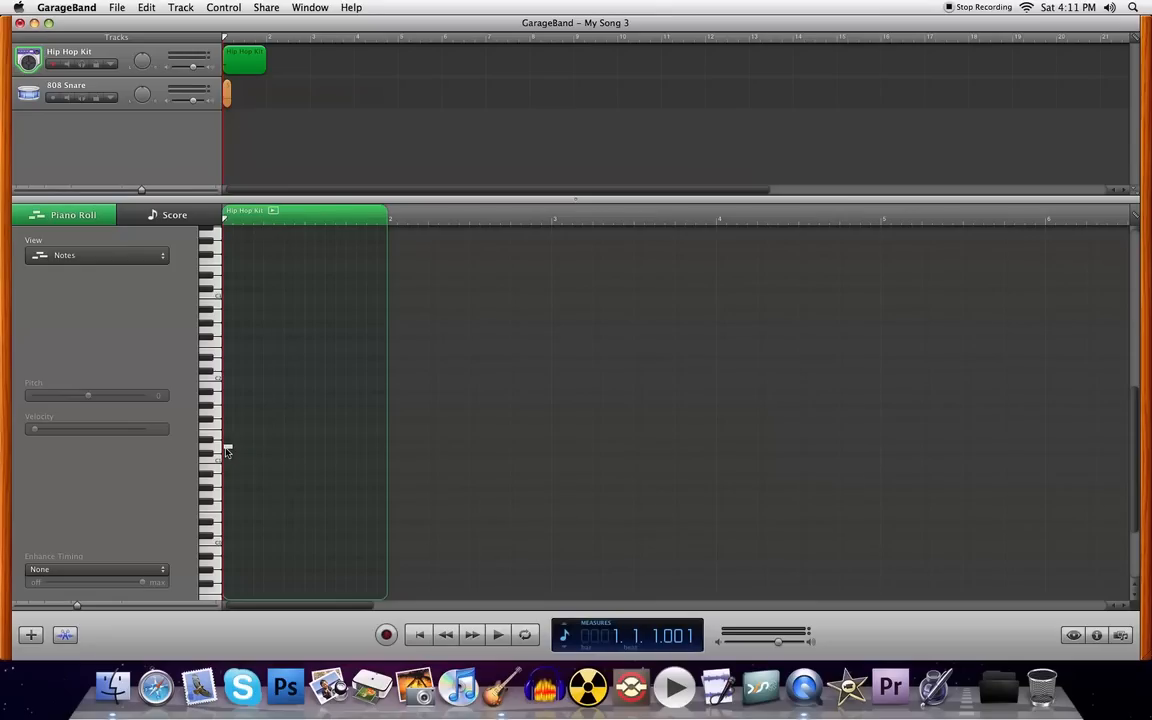
pyautogui.click(235, 445)
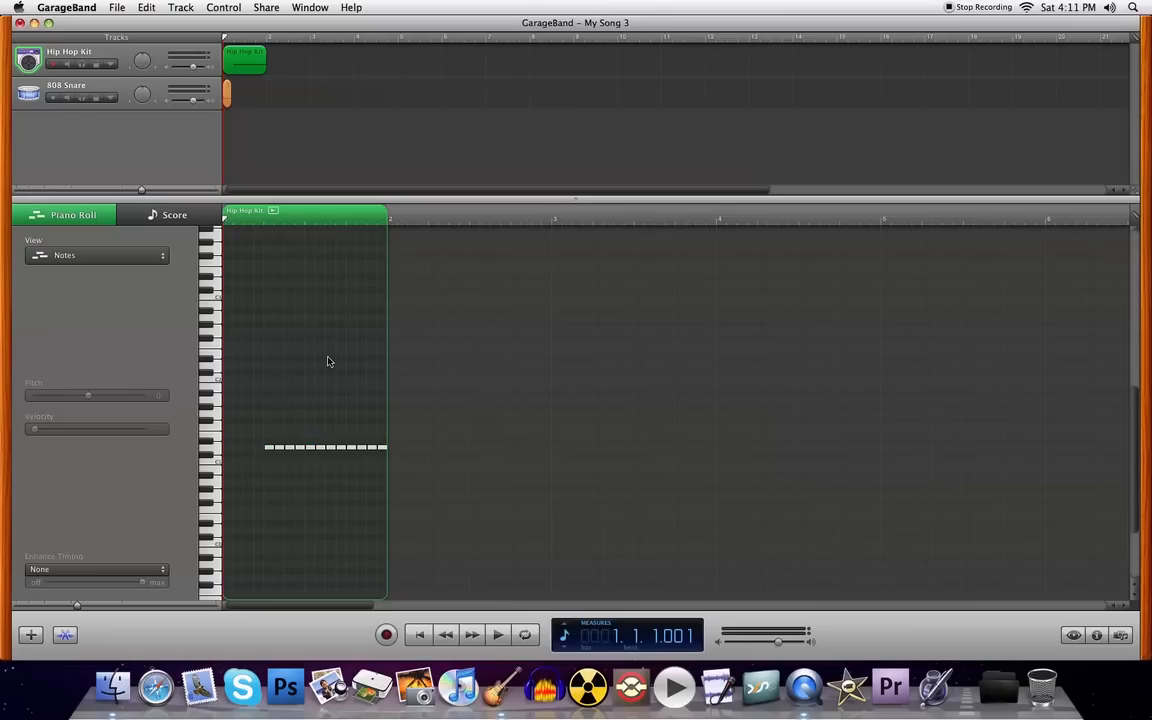
# - Switch the Hip Hop Kit editor view from notes to the Pitchbend curve
pyautogui.click(96, 255)
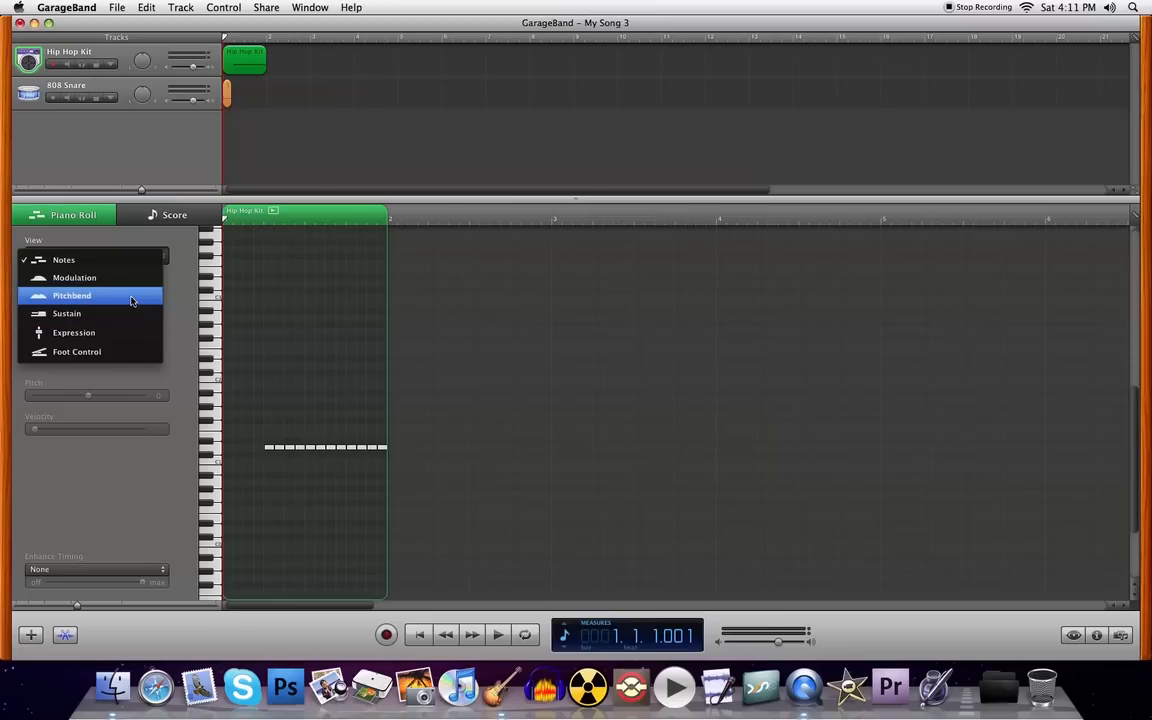
pyautogui.click(90, 295)
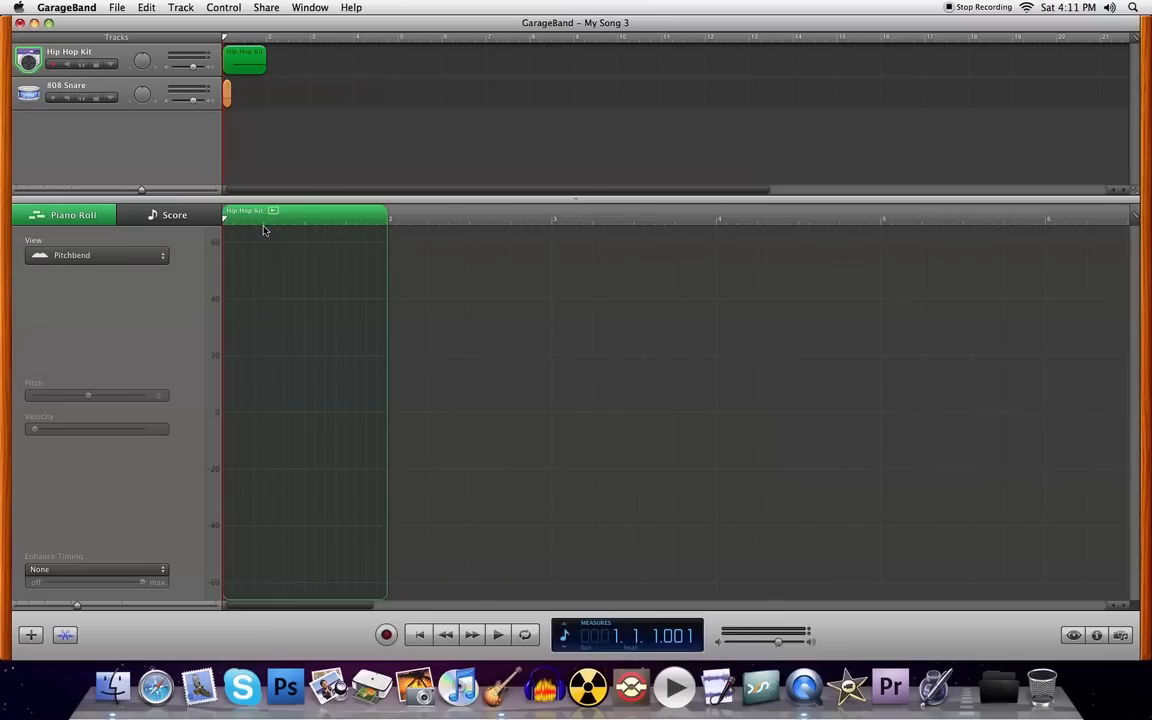
pyautogui.moveTo(282, 230)
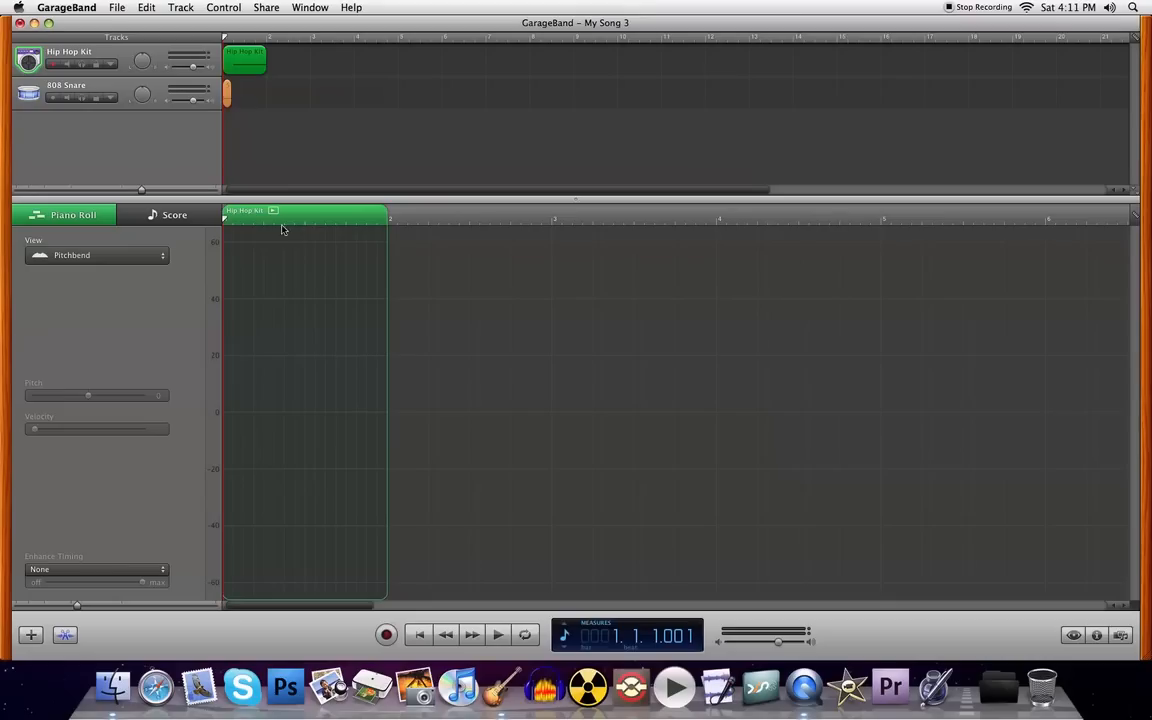
pyautogui.moveTo(309, 249)
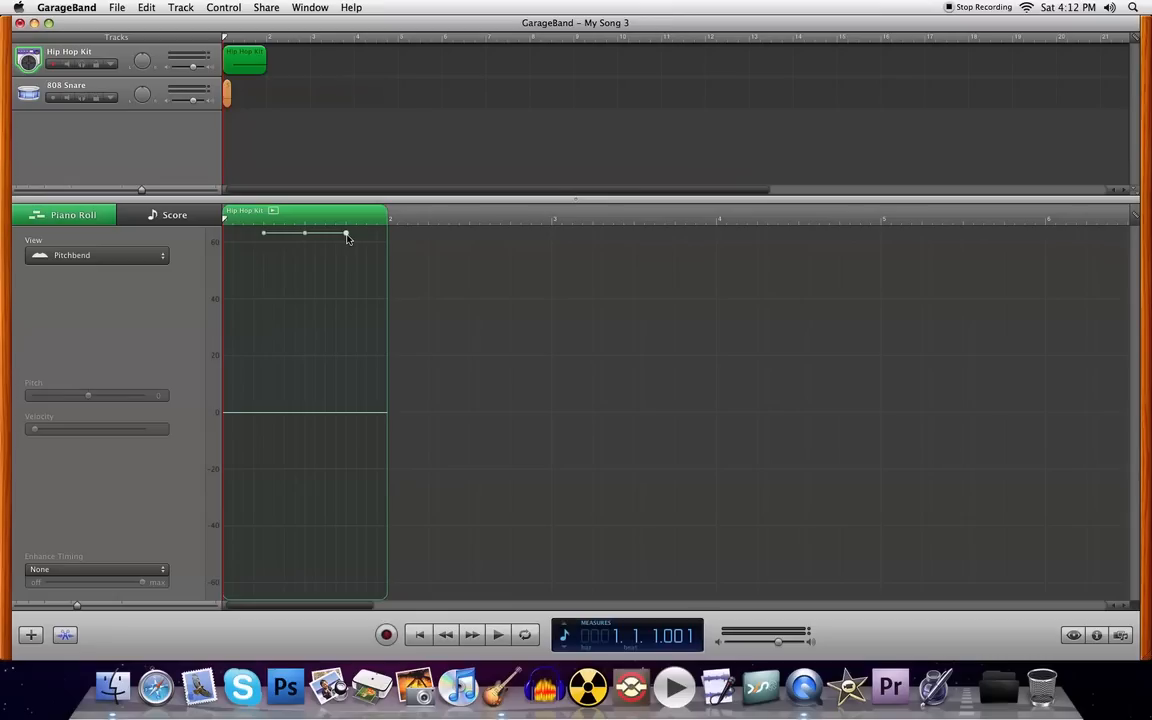
pyautogui.moveTo(344, 250)
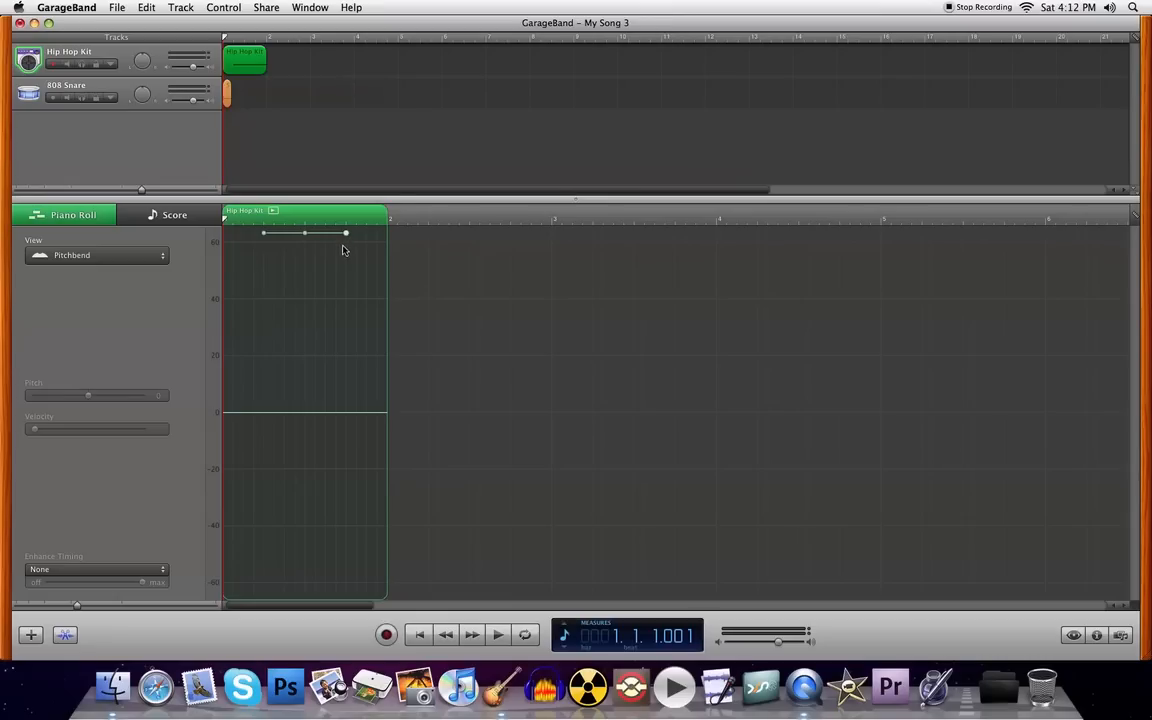
# - Drop the middle and last pitchbend points straight down to zero
pyautogui.moveTo(305, 233); pyautogui.dragTo(305, 258)
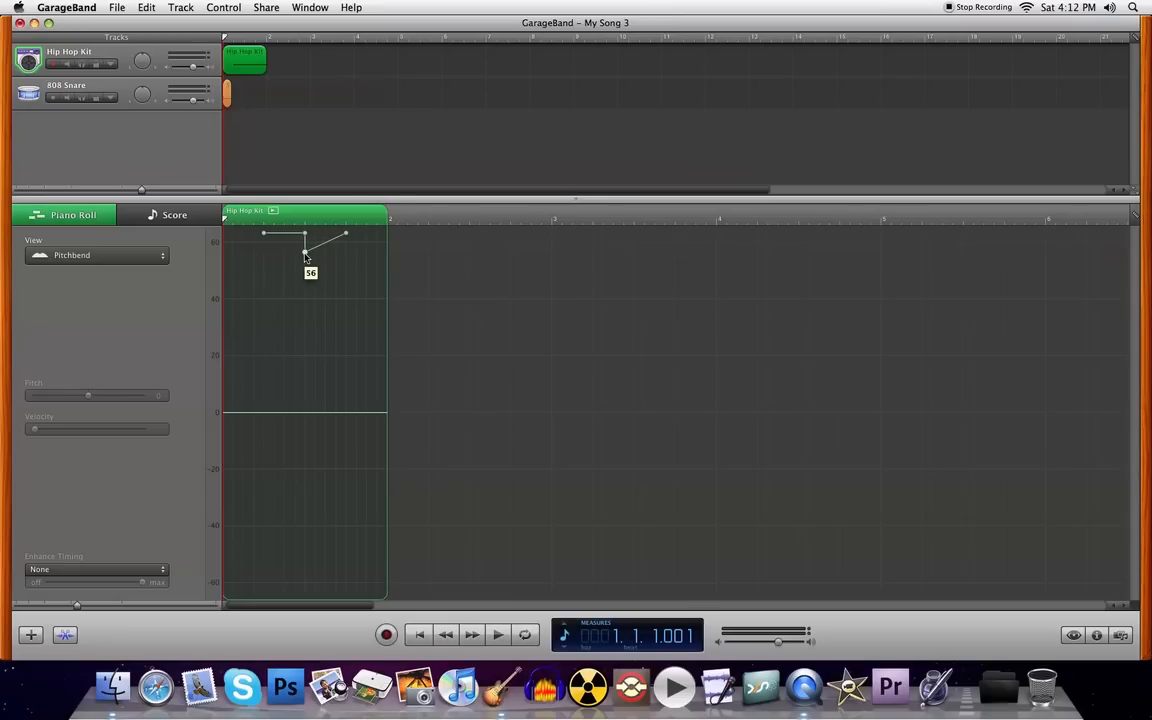
pyautogui.moveTo(304, 256); pyautogui.dragTo(304, 387)
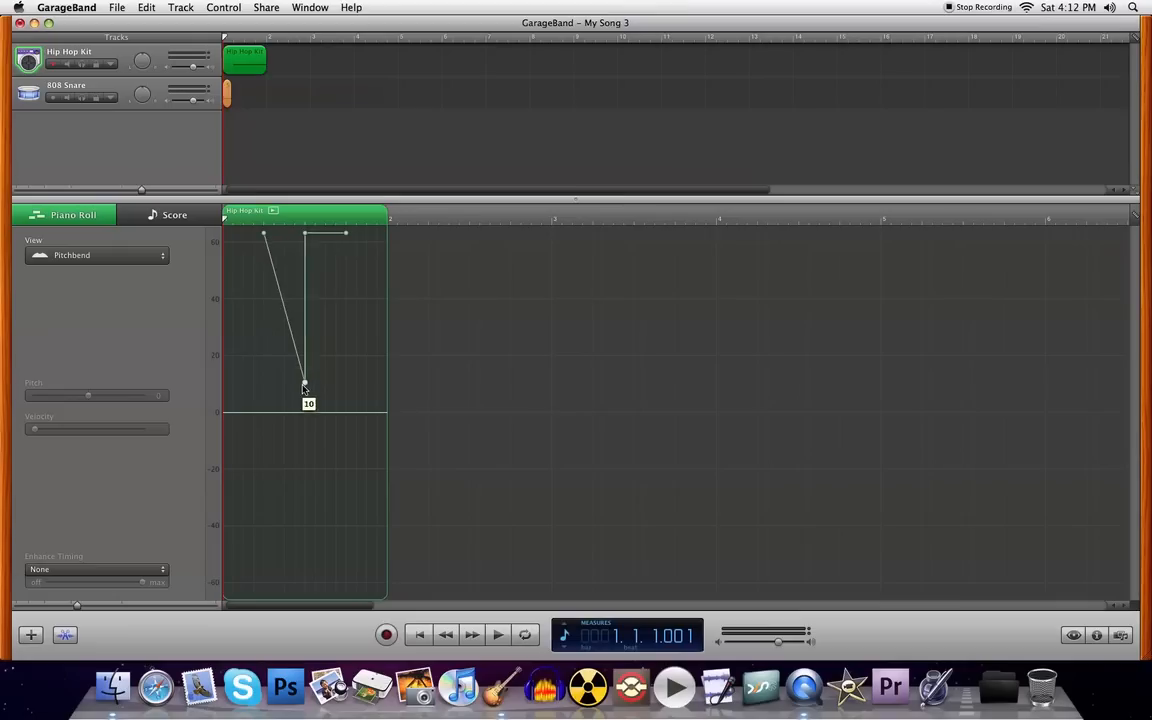
pyautogui.moveTo(304, 388); pyautogui.dragTo(304, 412)
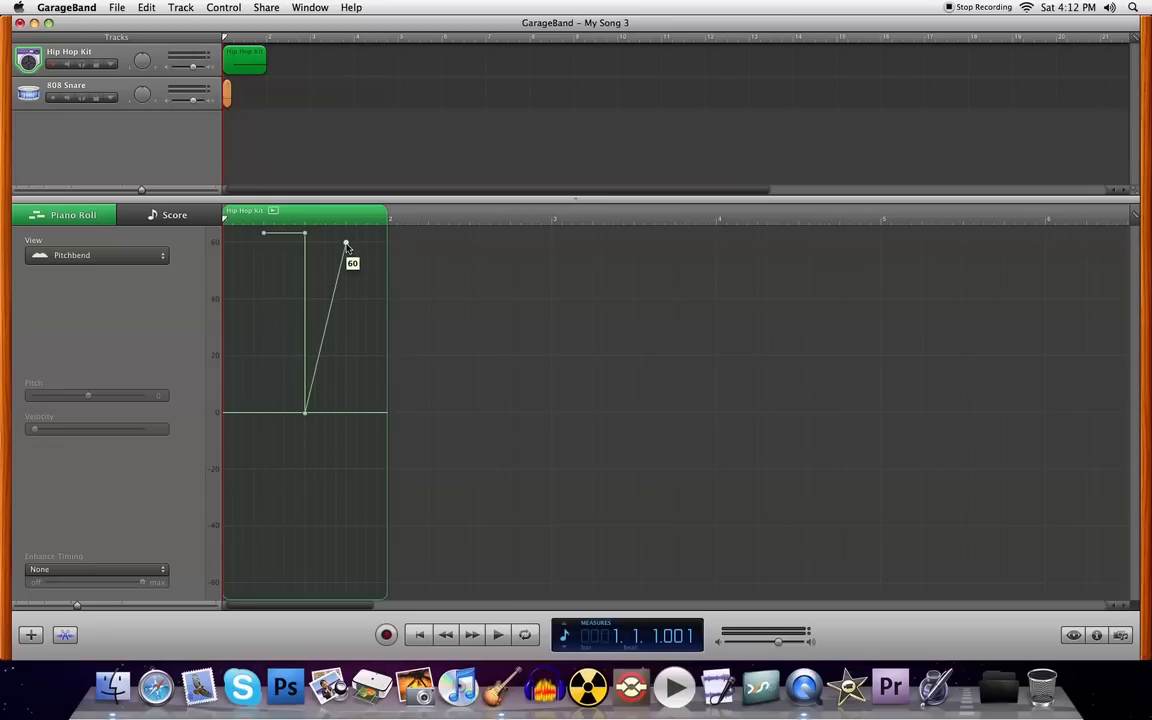
pyautogui.moveTo(346, 247); pyautogui.dragTo(346, 413)
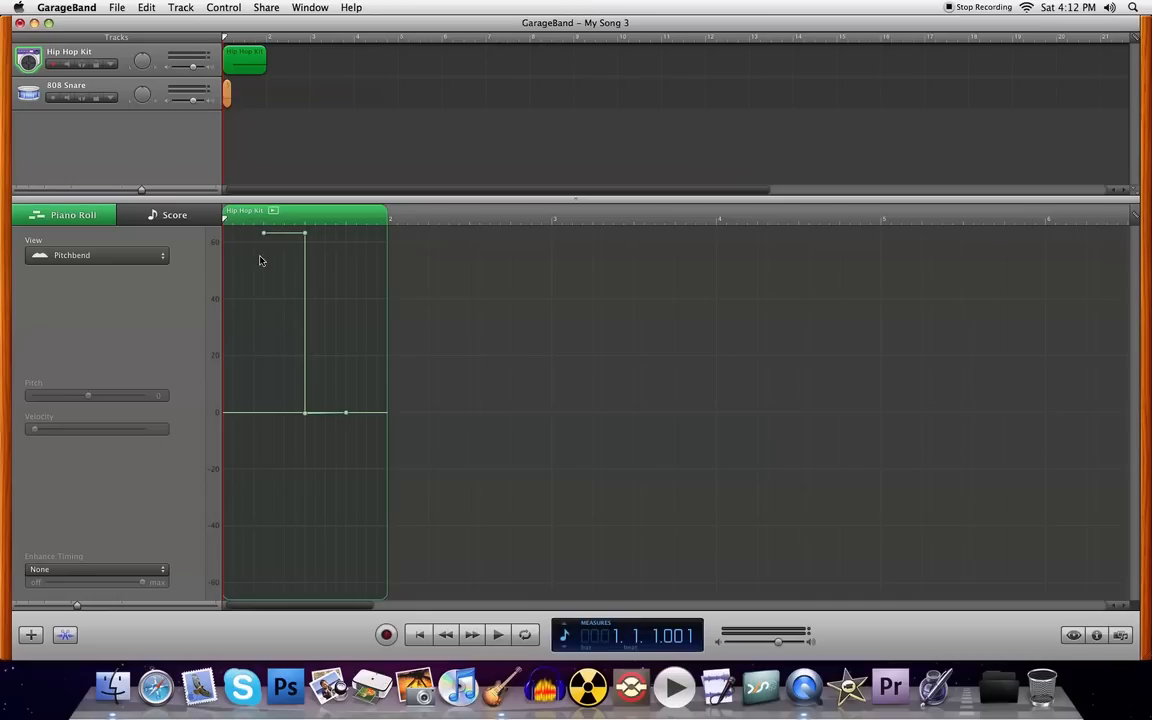
pyautogui.moveTo(278, 242)
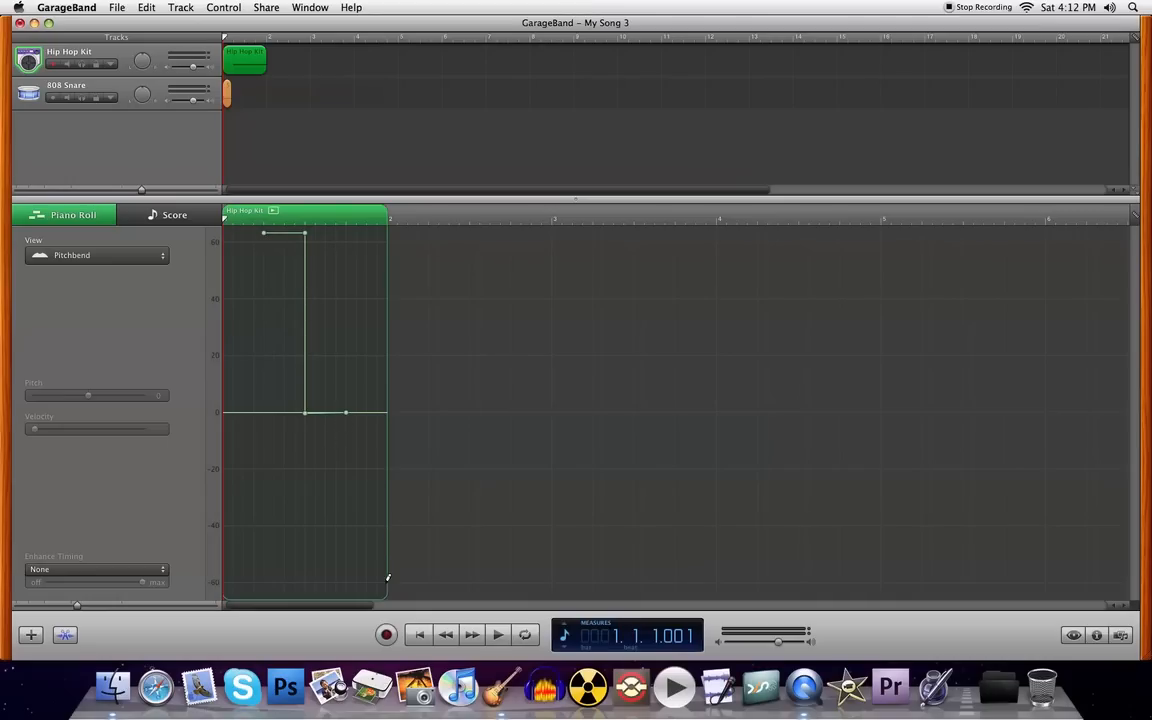
# - Add a pitchbend point at -60 and hold it to the region end
pyautogui.moveTo(388, 413); pyautogui.dragTo(388, 587)
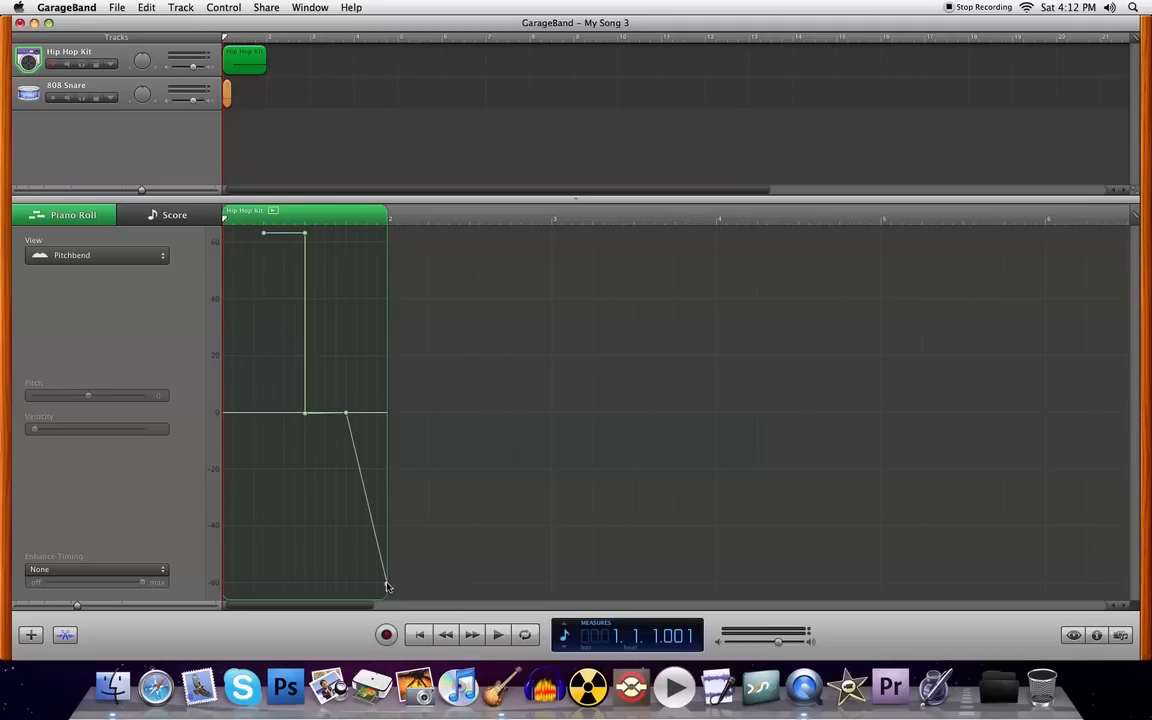
pyautogui.moveTo(387, 587); pyautogui.dragTo(354, 587)
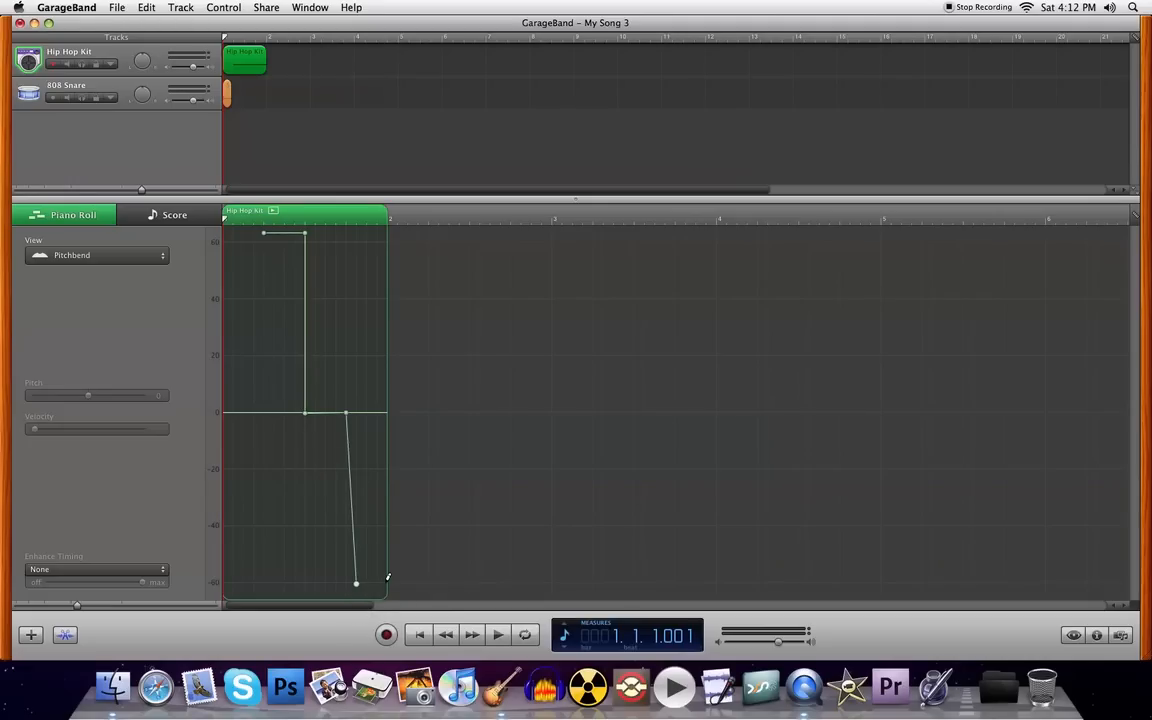
pyautogui.moveTo(356, 582); pyautogui.dragTo(347, 582)
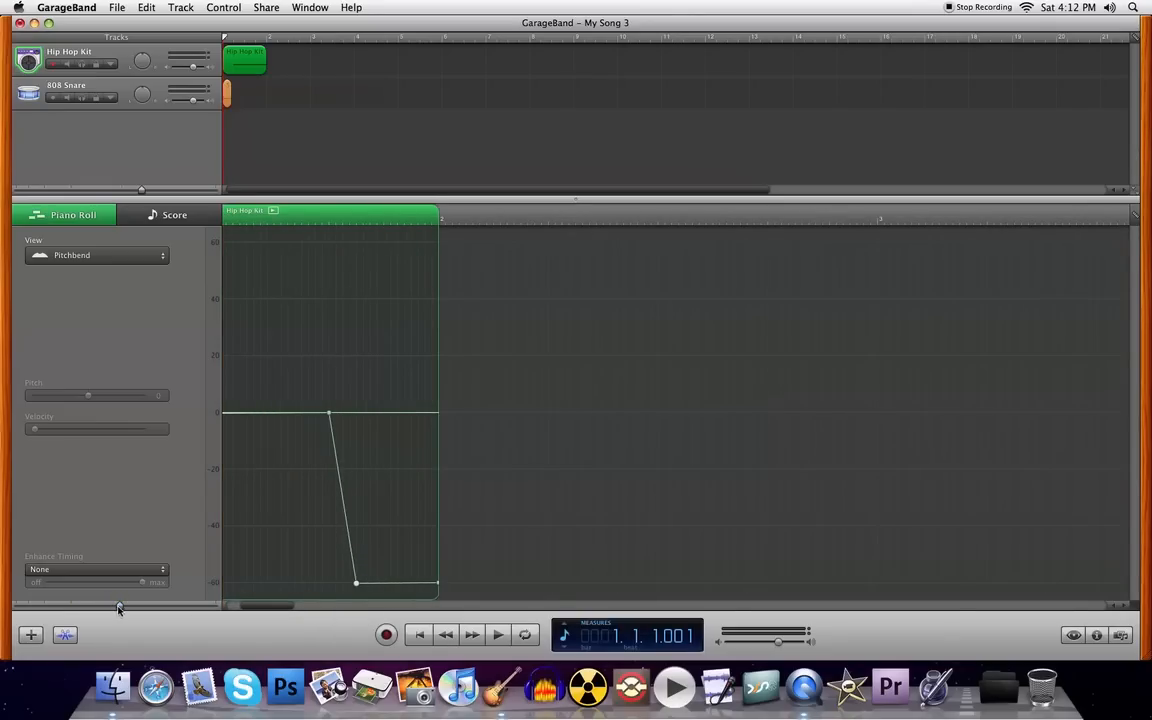
# - Refine the pitchbend curve, leveling the middle step exactly at zero
pyautogui.moveTo(357, 583); pyautogui.dragTo(344, 585)
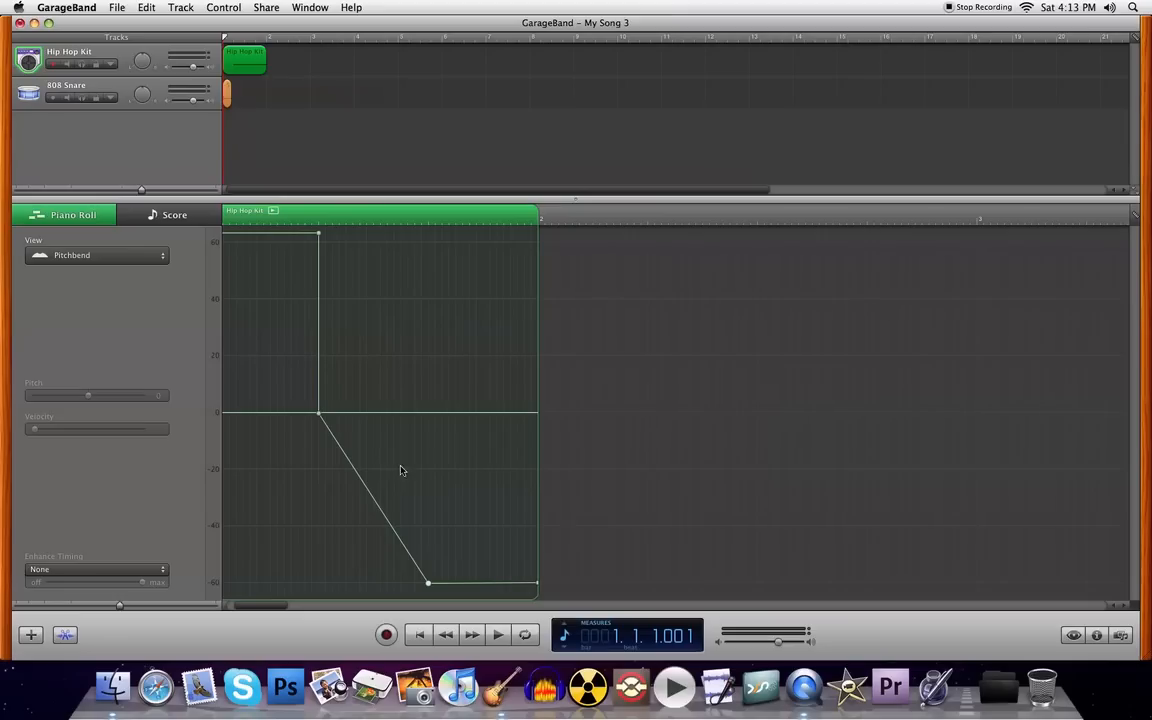
pyautogui.moveTo(428, 591)
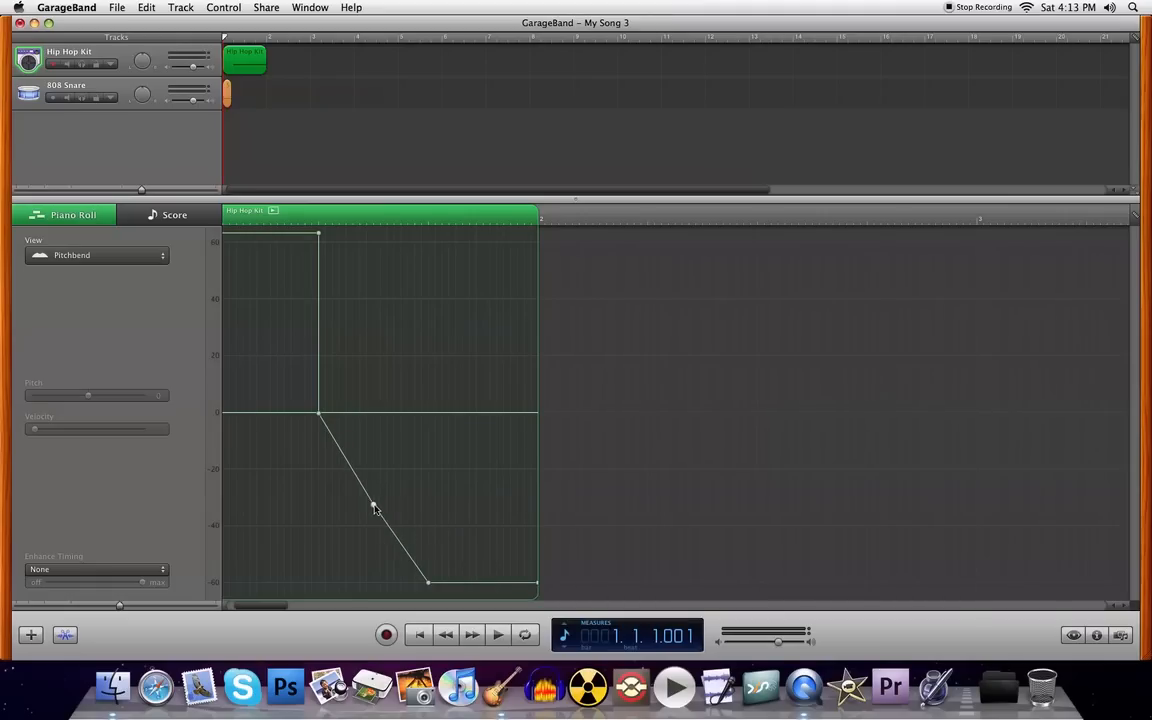
pyautogui.moveTo(373, 505); pyautogui.dragTo(428, 420)
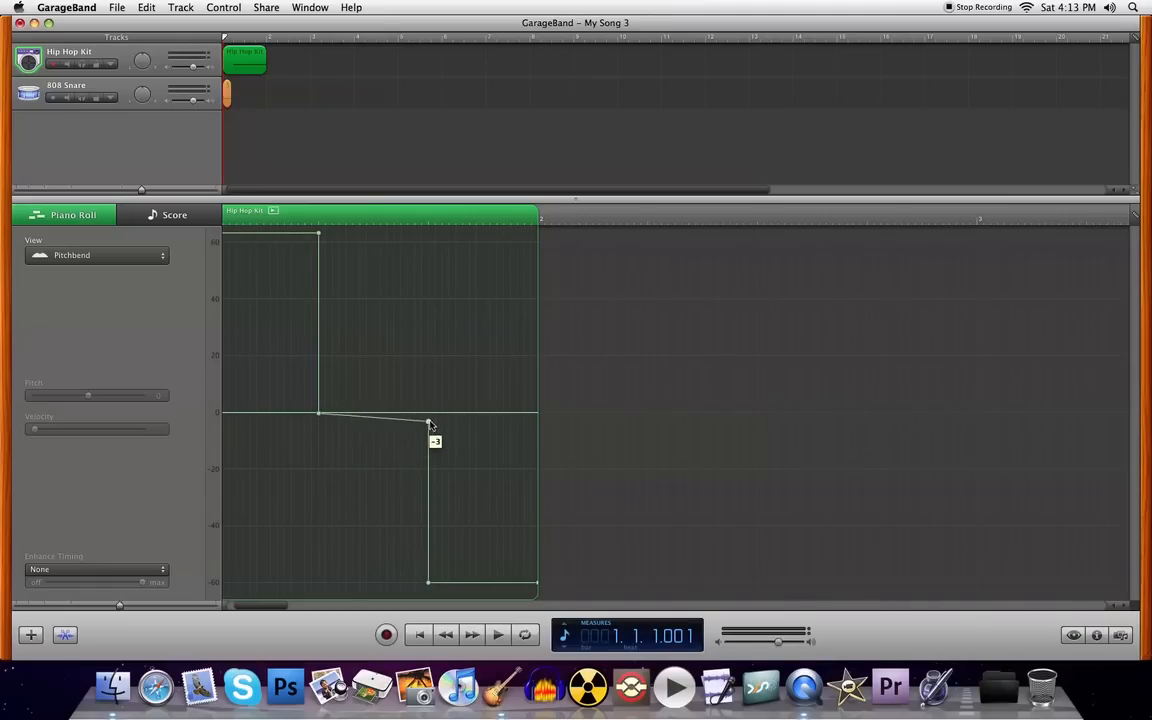
pyautogui.moveTo(429, 423); pyautogui.dragTo(429, 417)
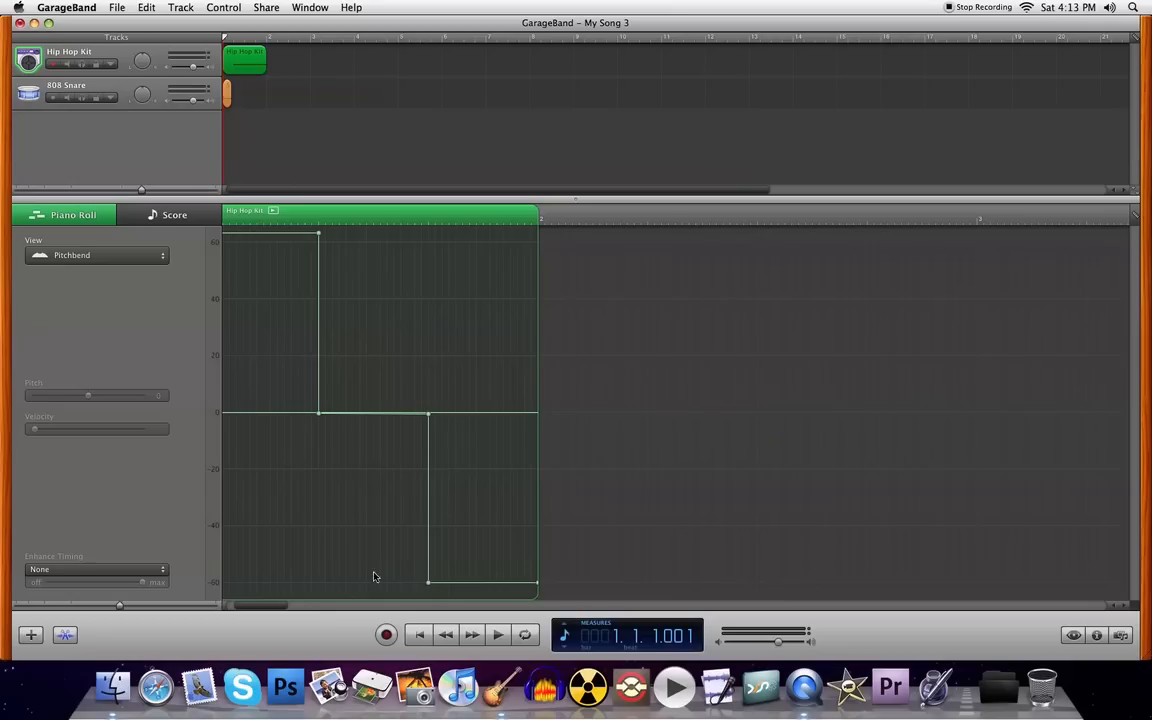
pyautogui.moveTo(63, 618)
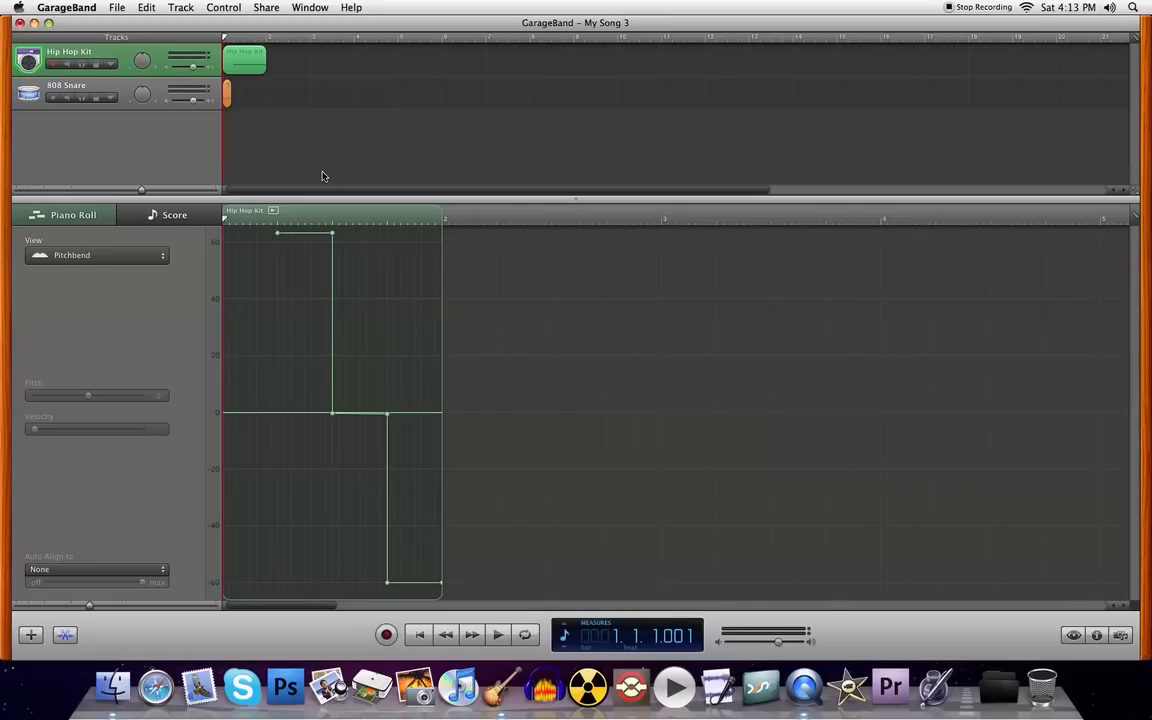
pyautogui.moveTo(104, 90)
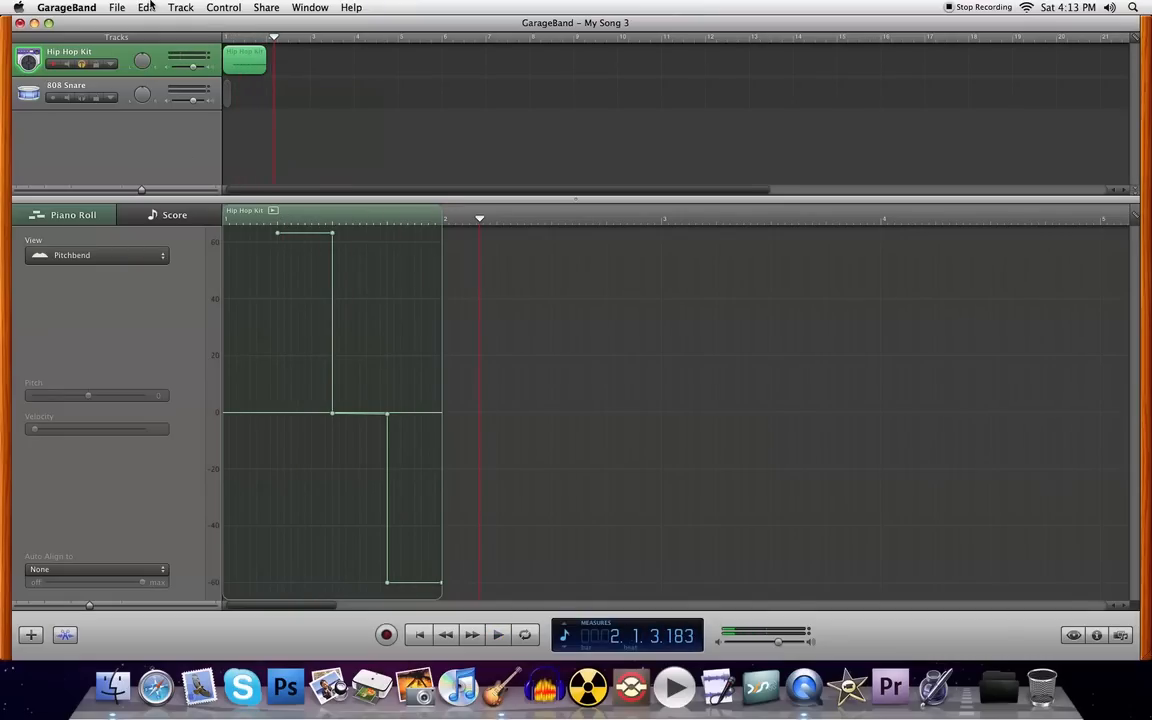
# - Show tempo in the LCD and change the song tempo from 83 to 85
pyautogui.click(208, 8)
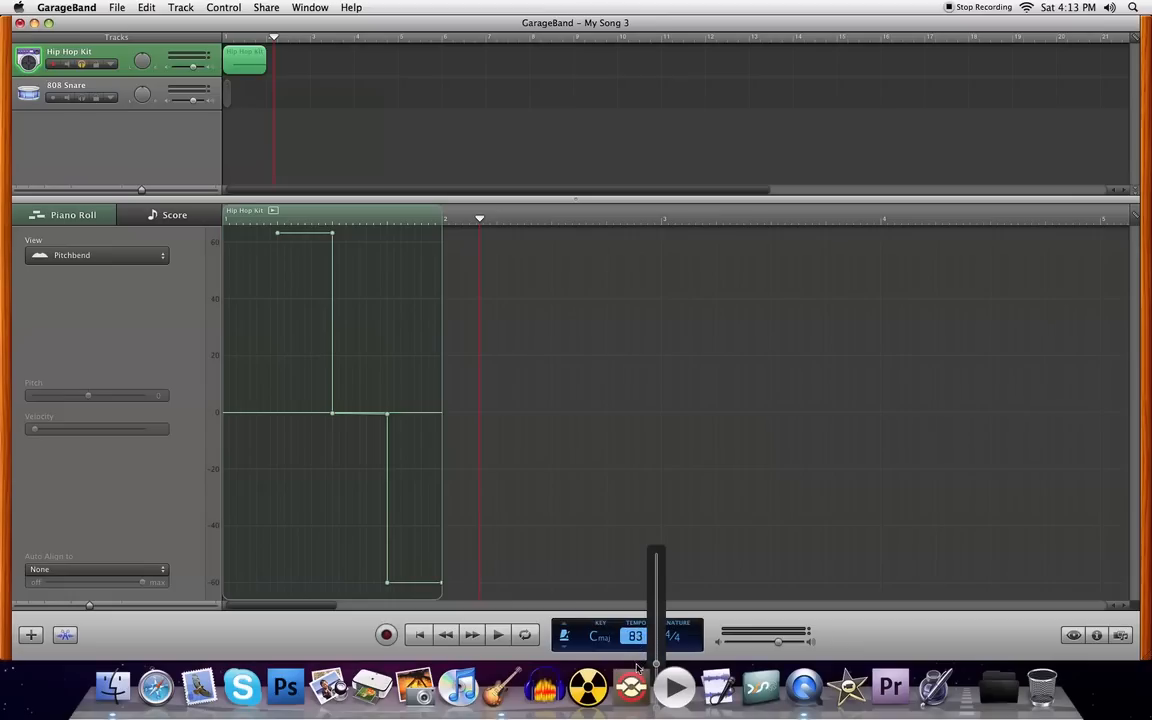
pyautogui.click(639, 636)
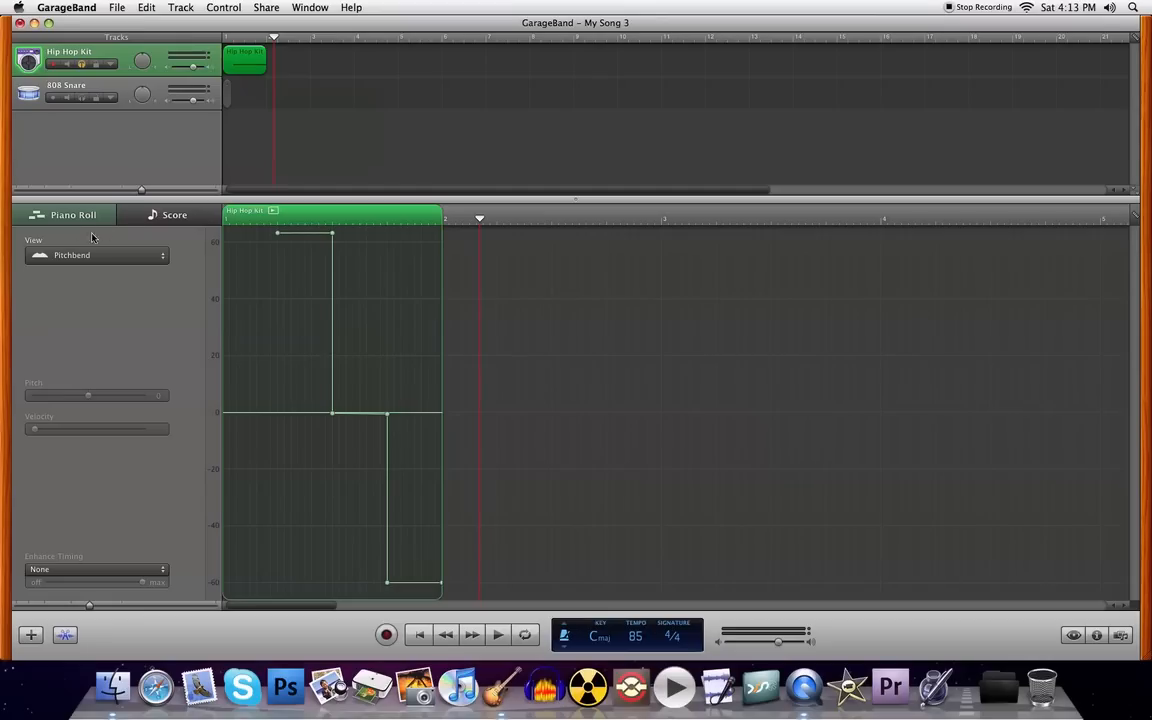
pyautogui.click(96, 255)
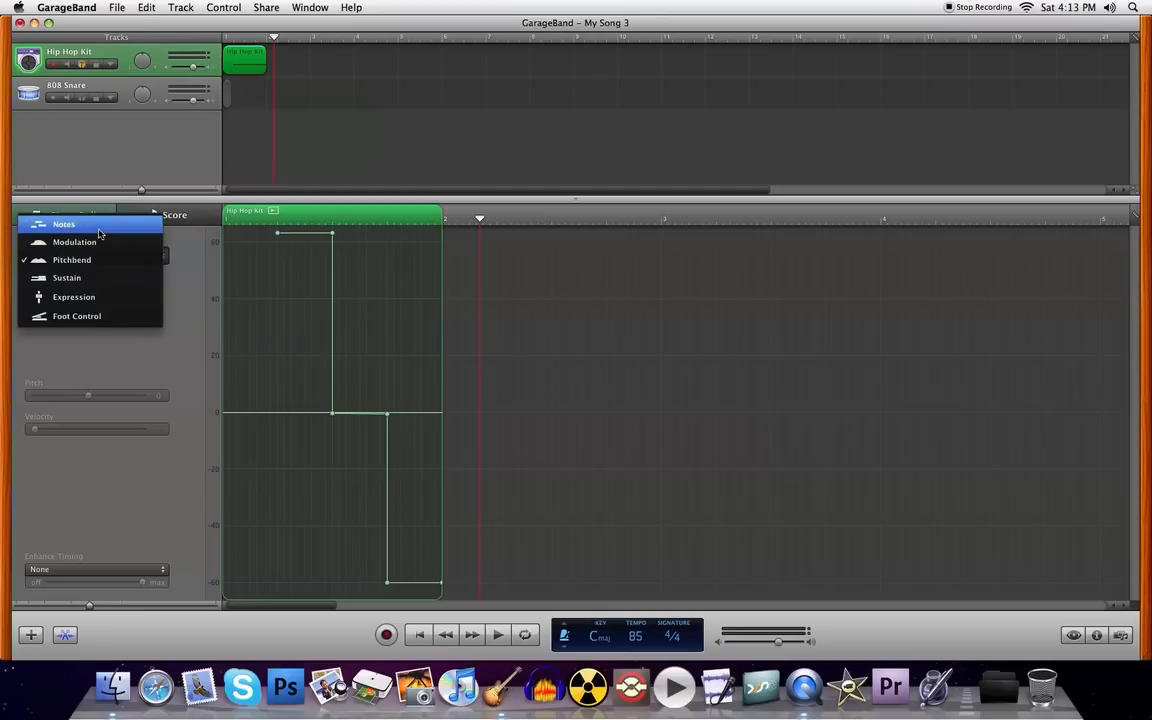
# - Show the region's notes and delete several D1 notes to leave gaps
pyautogui.click(63, 223)
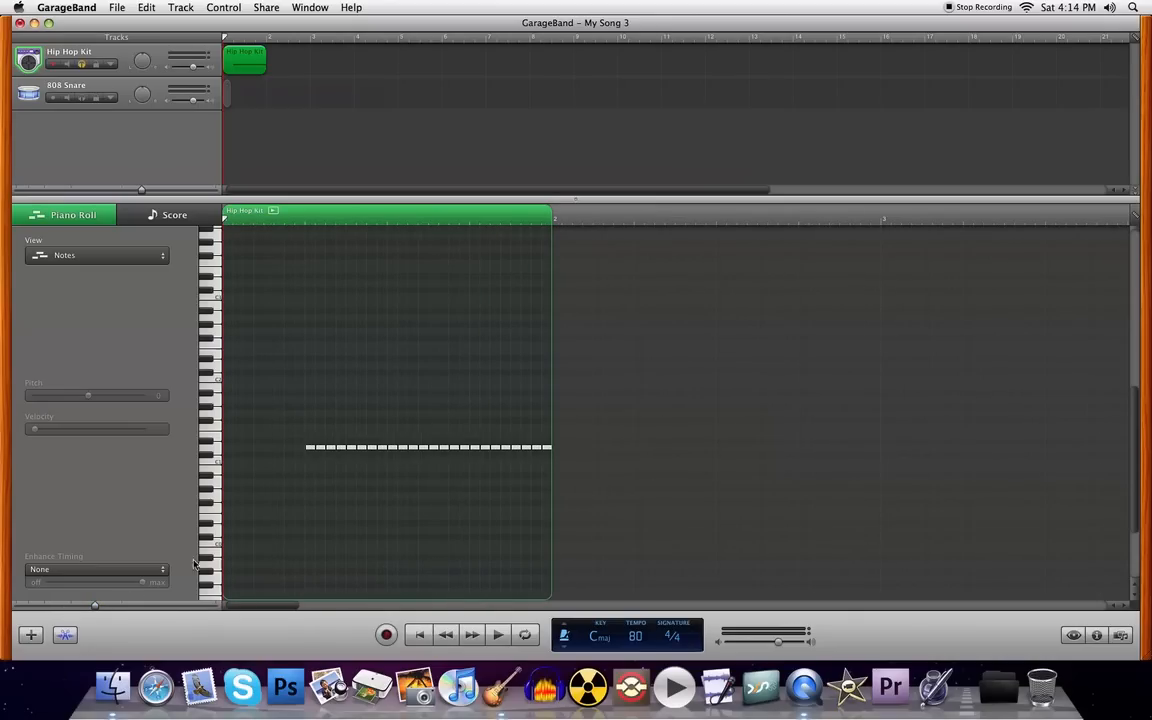
pyautogui.moveTo(321, 454)
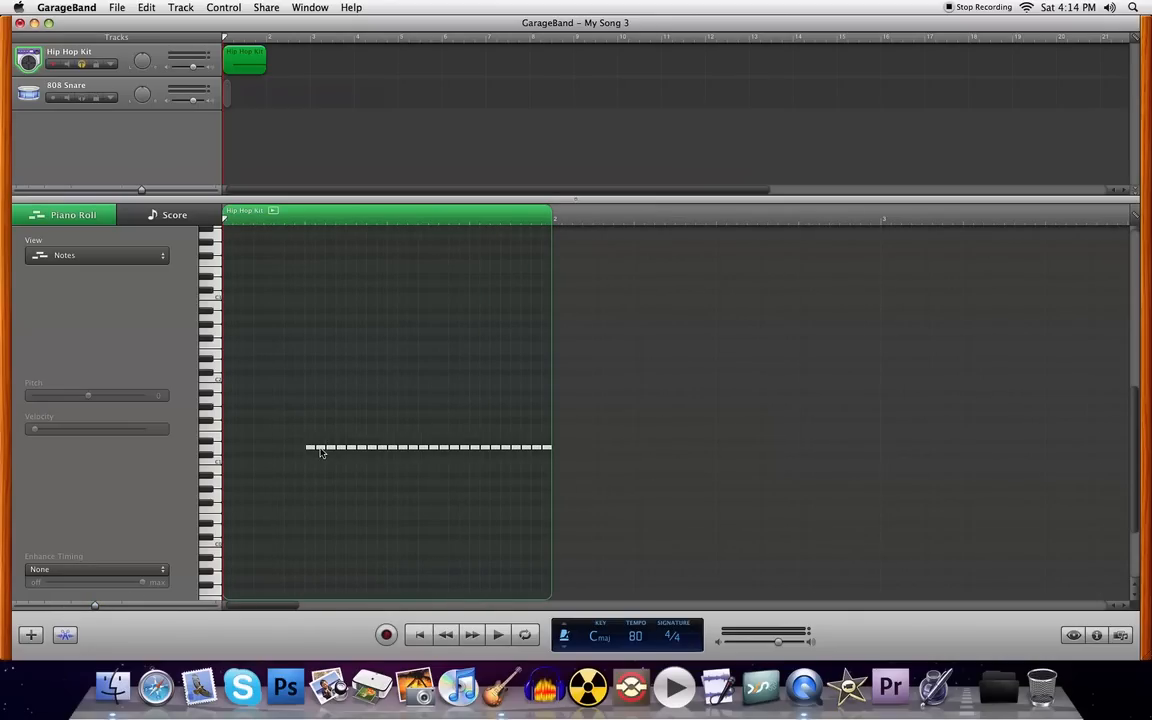
pyautogui.moveTo(332, 450)
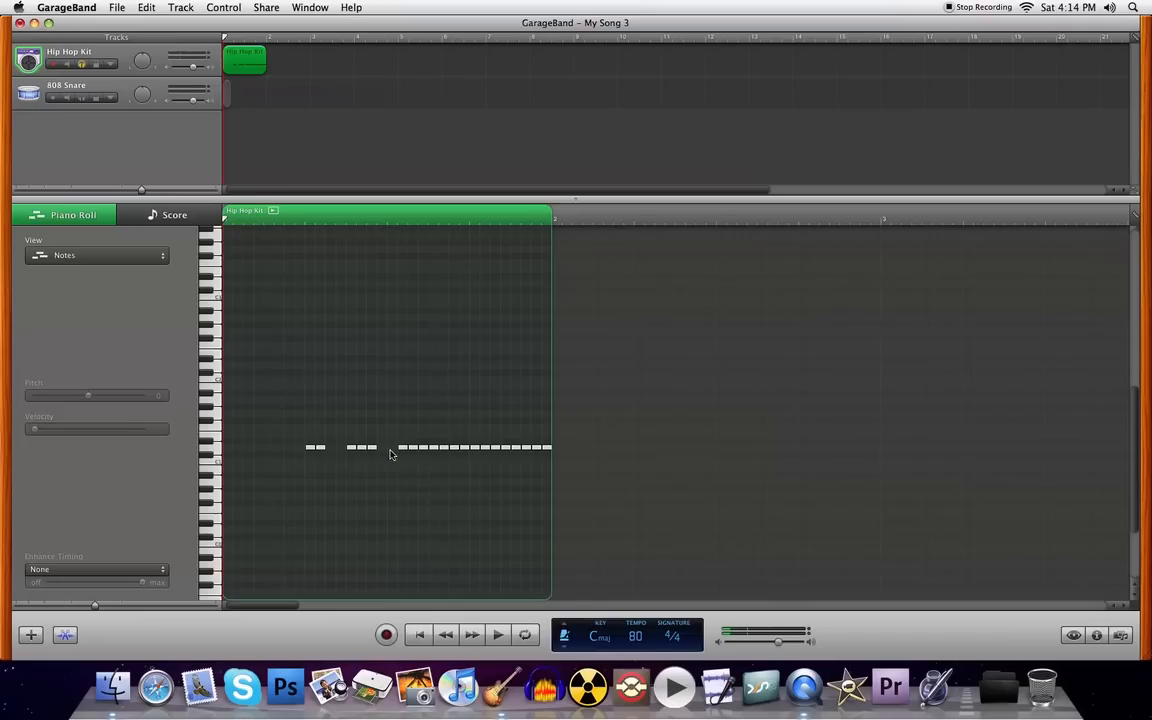
pyautogui.click(439, 448)
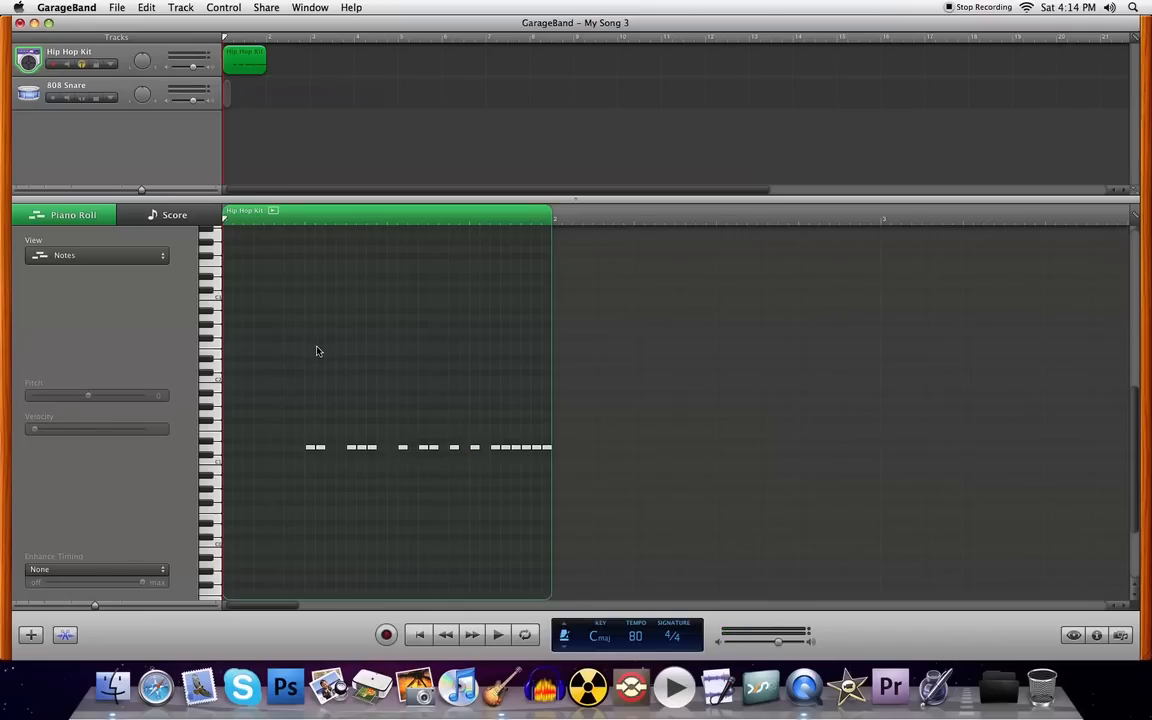
pyautogui.click(498, 634)
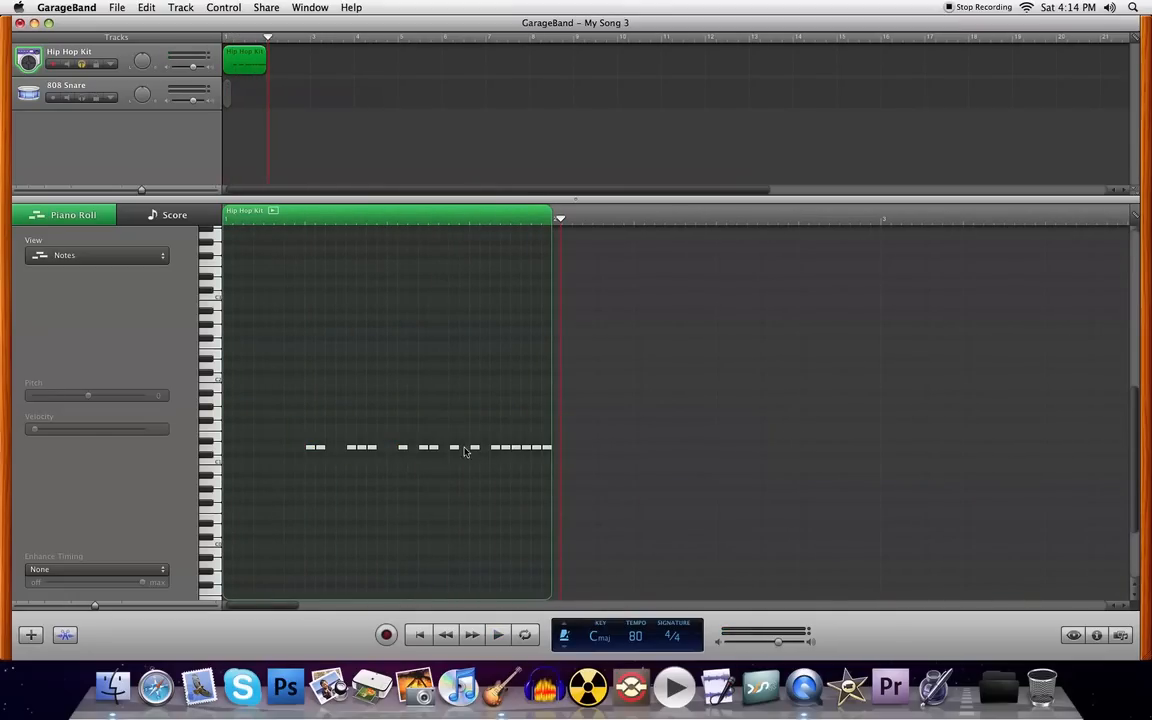
pyautogui.click(472, 447)
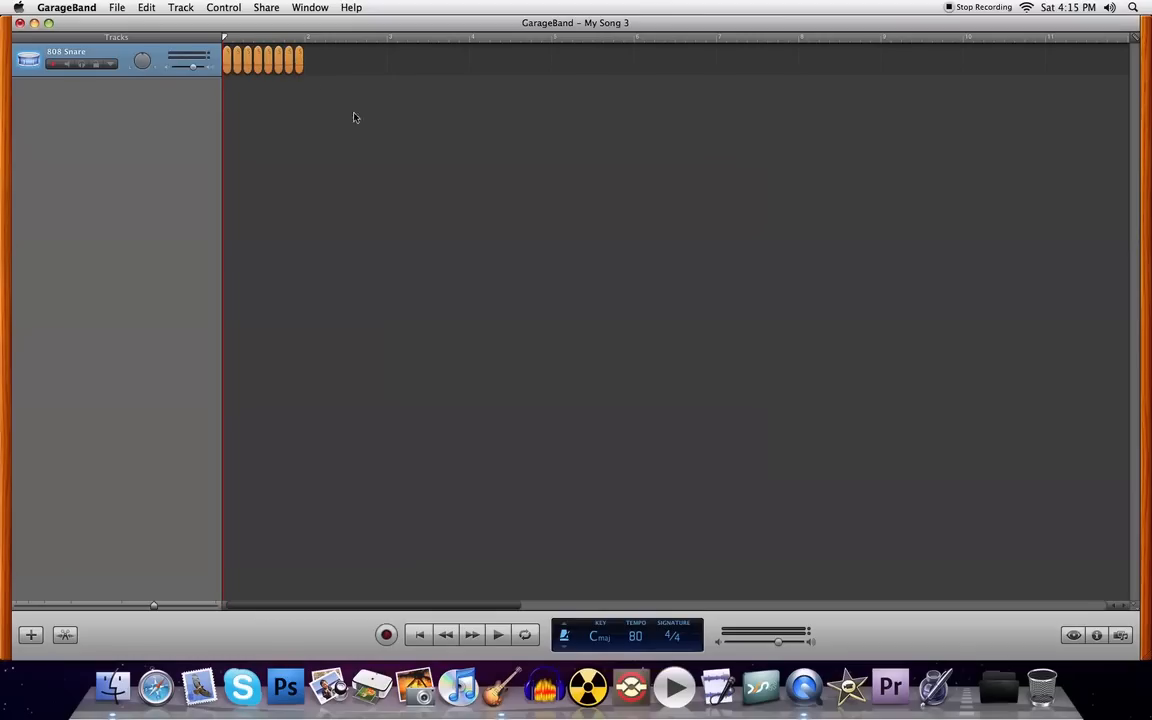
pyautogui.moveTo(154, 607)
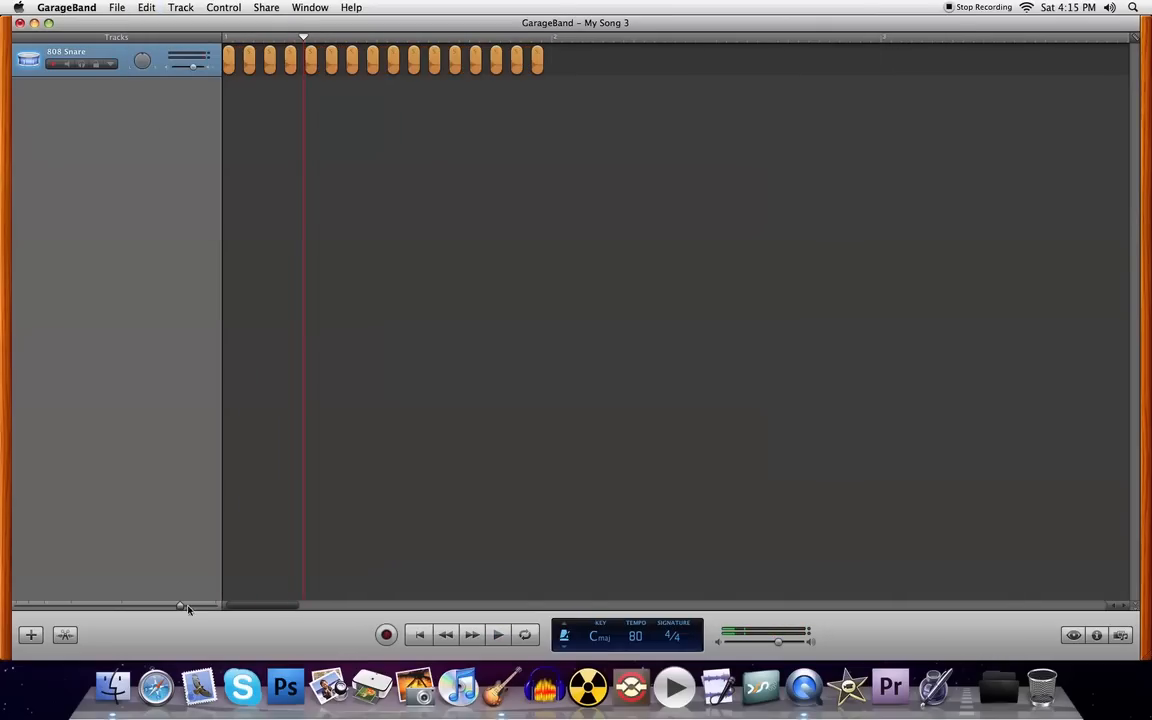
# - Zoom in on the chopped 808 Snare regions with the timeline slider
pyautogui.moveTo(180, 607); pyautogui.dragTo(205, 607)
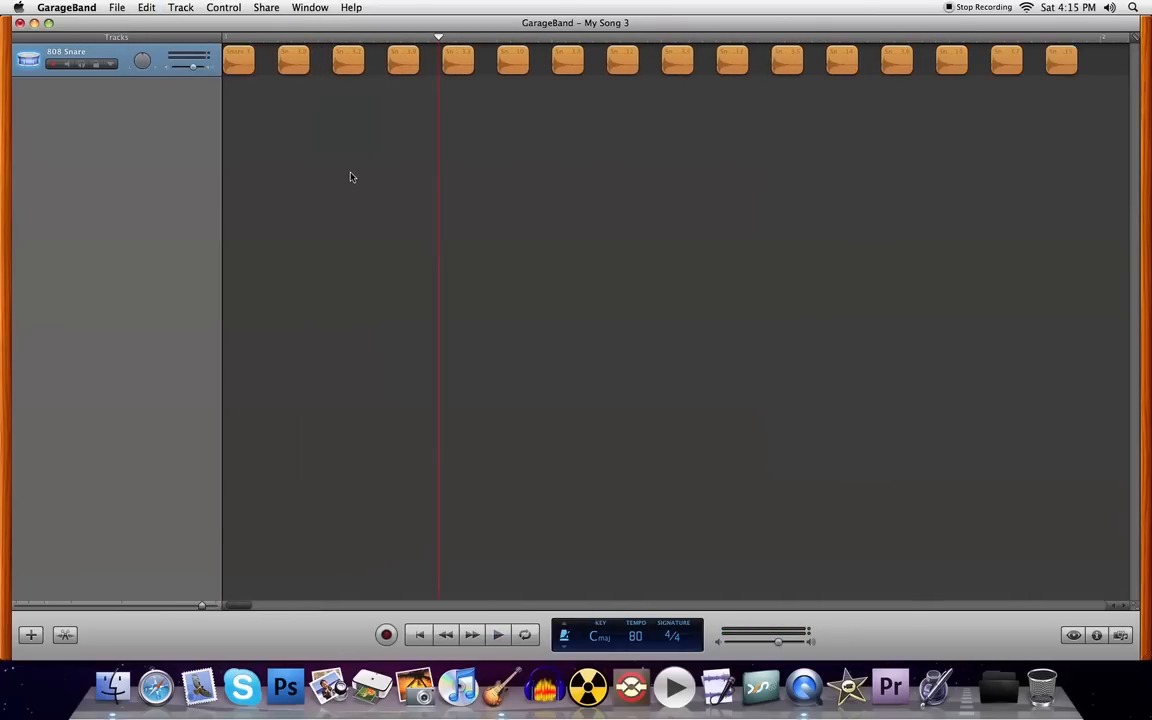
pyautogui.moveTo(929, 78)
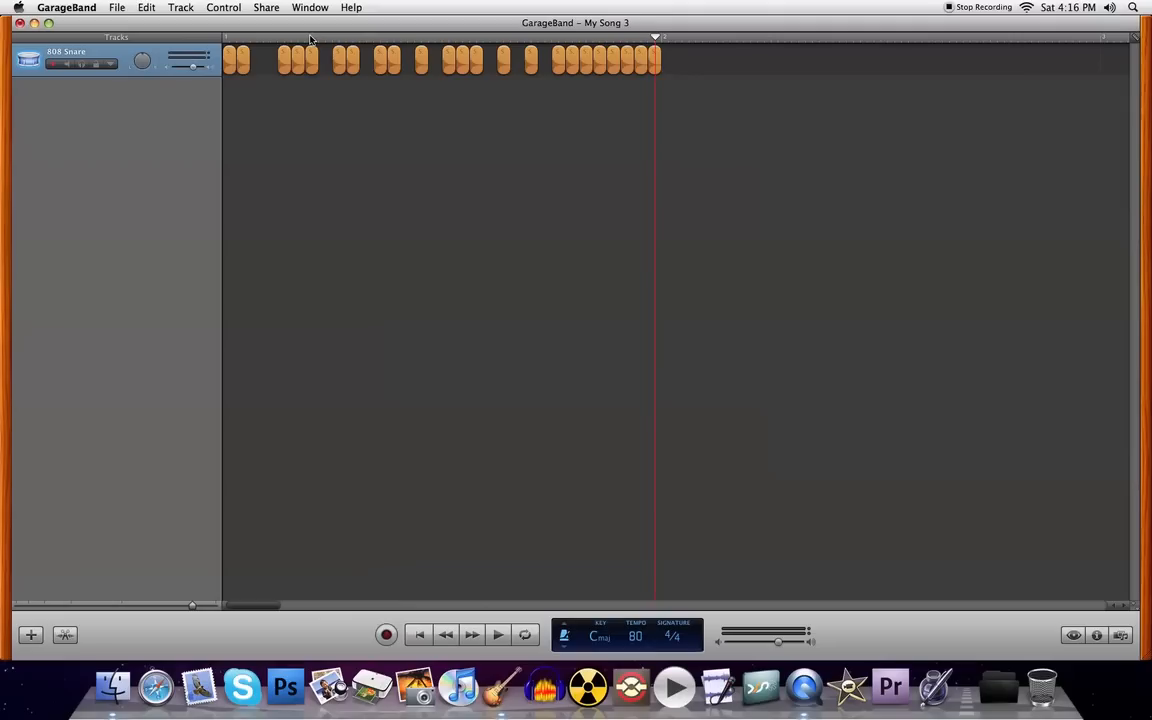
# - Return to the song start and put AUPitch in an empty 808 Snare effect slot
pyautogui.click(231, 46)
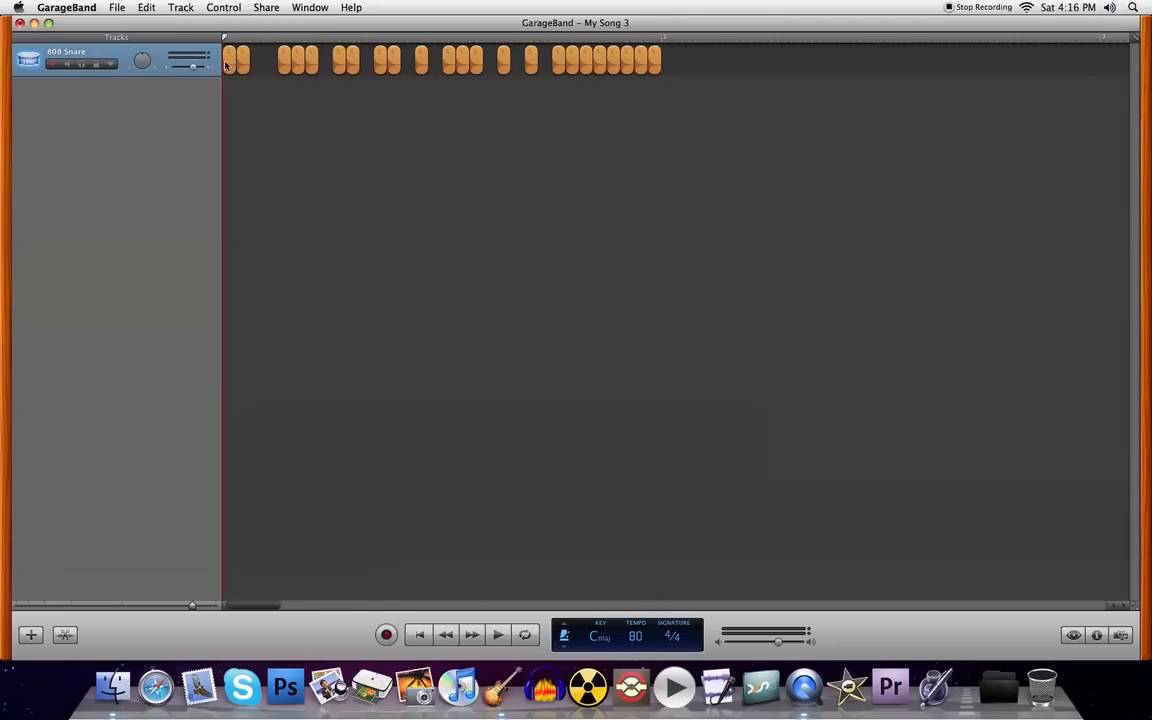
pyautogui.moveTo(401, 172)
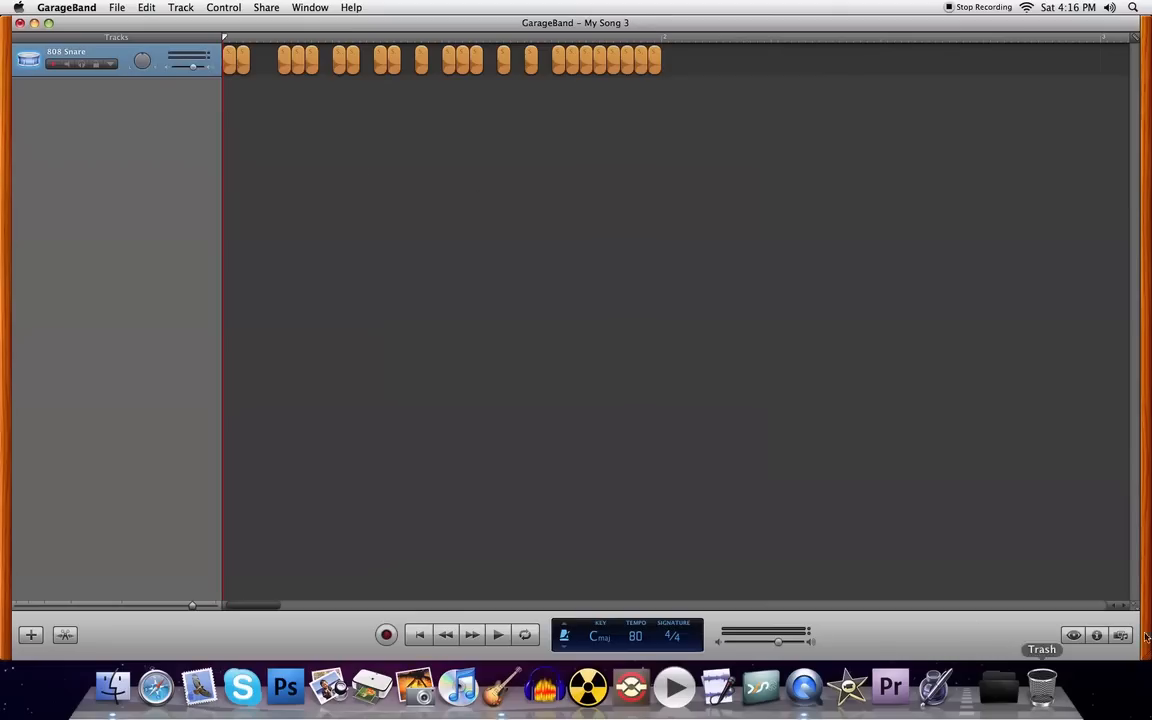
pyautogui.click(1075, 635)
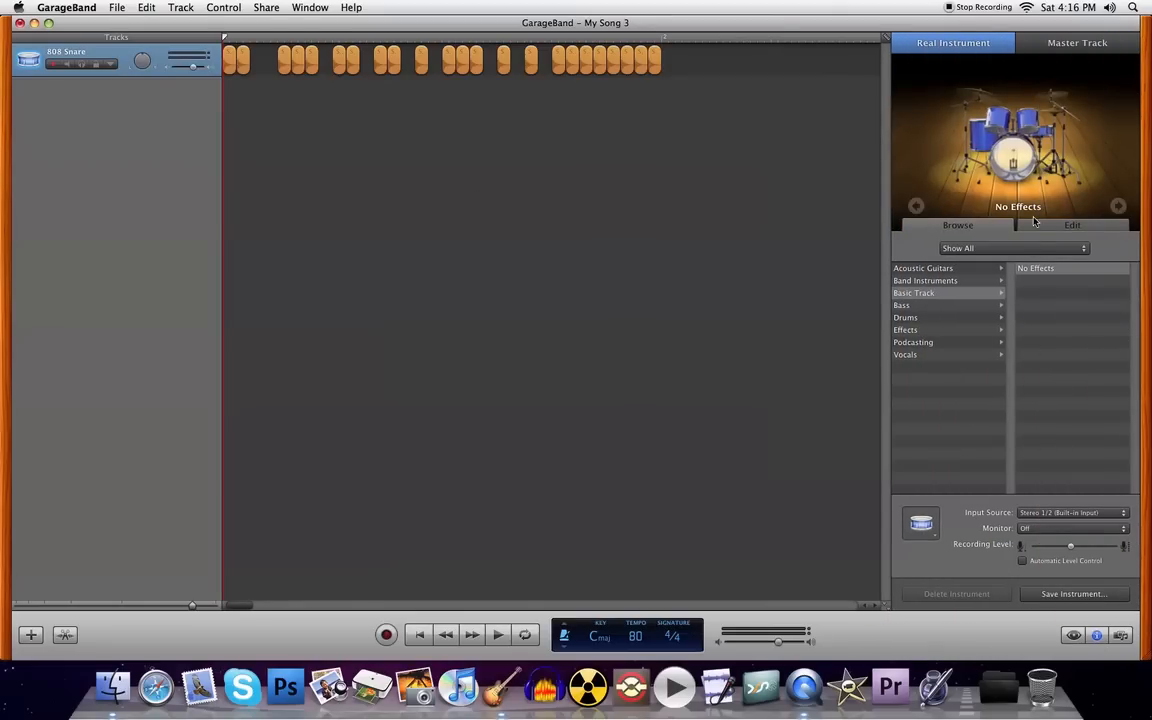
pyautogui.click(1071, 224)
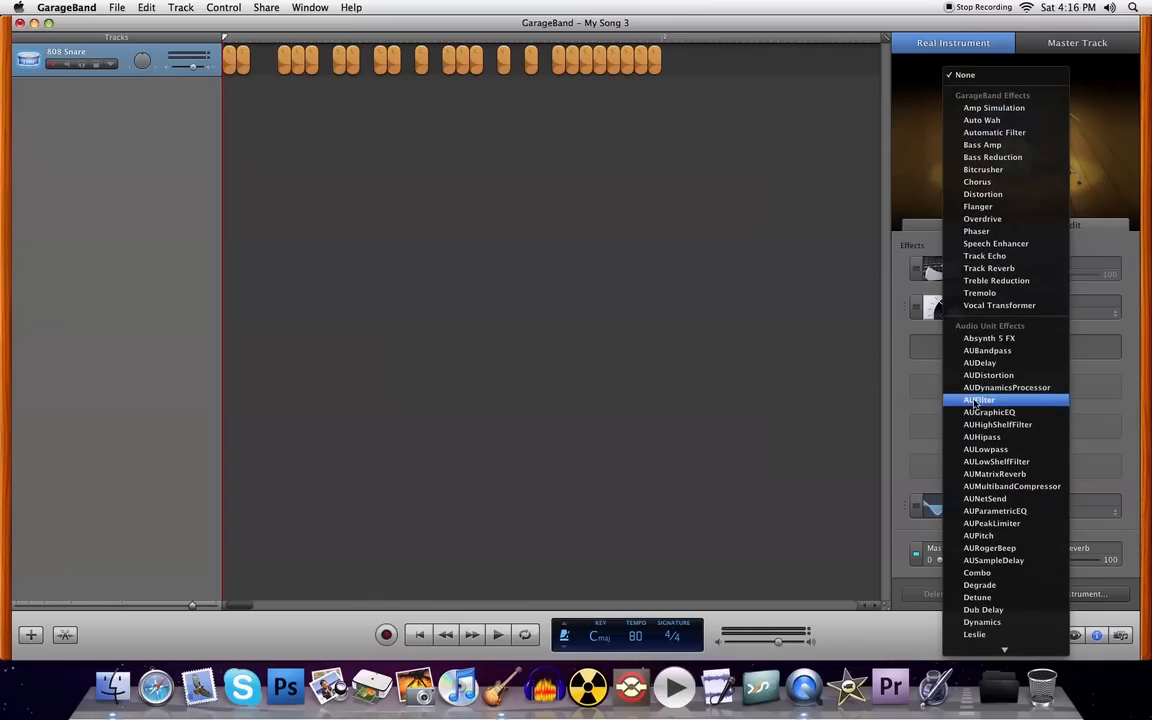
pyautogui.moveTo(991, 523)
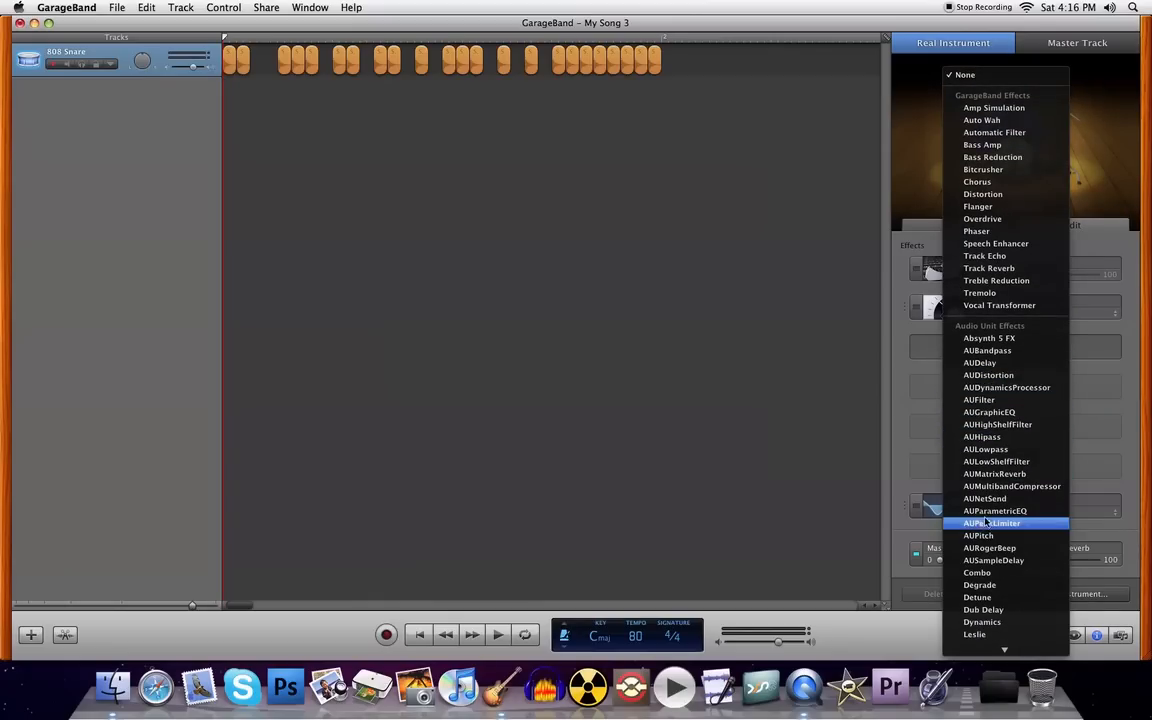
pyautogui.moveTo(985, 535)
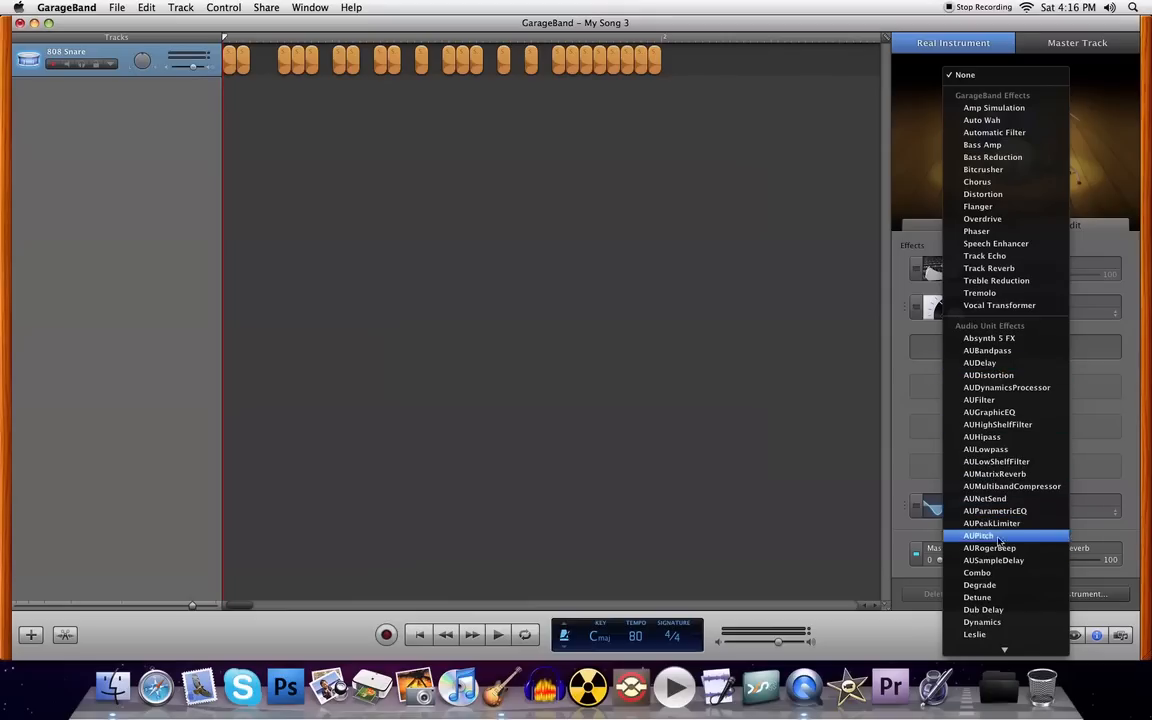
pyautogui.click(978, 536)
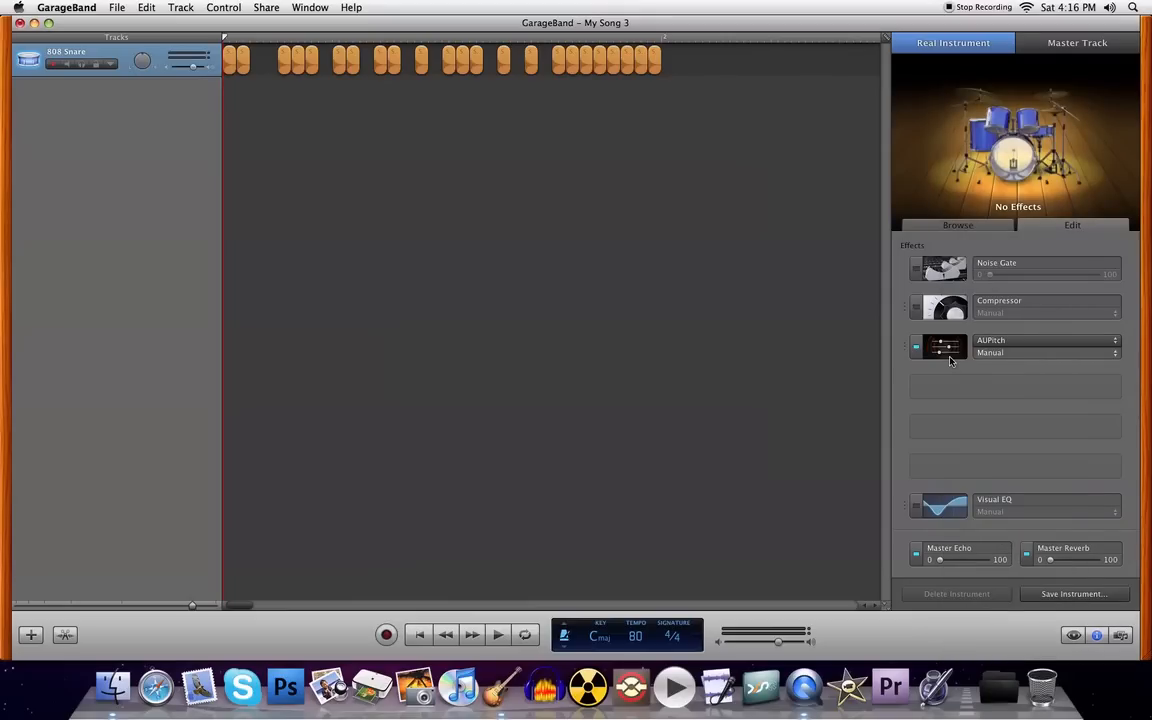
pyautogui.click(941, 347)
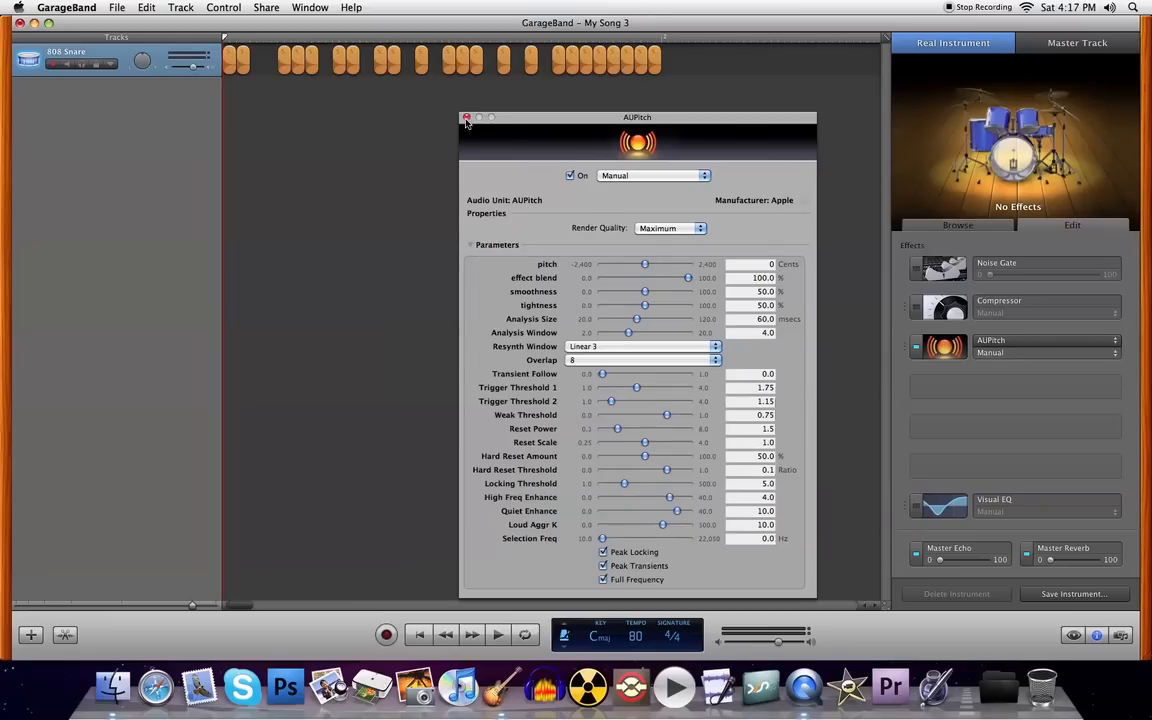
pyautogui.click(463, 117)
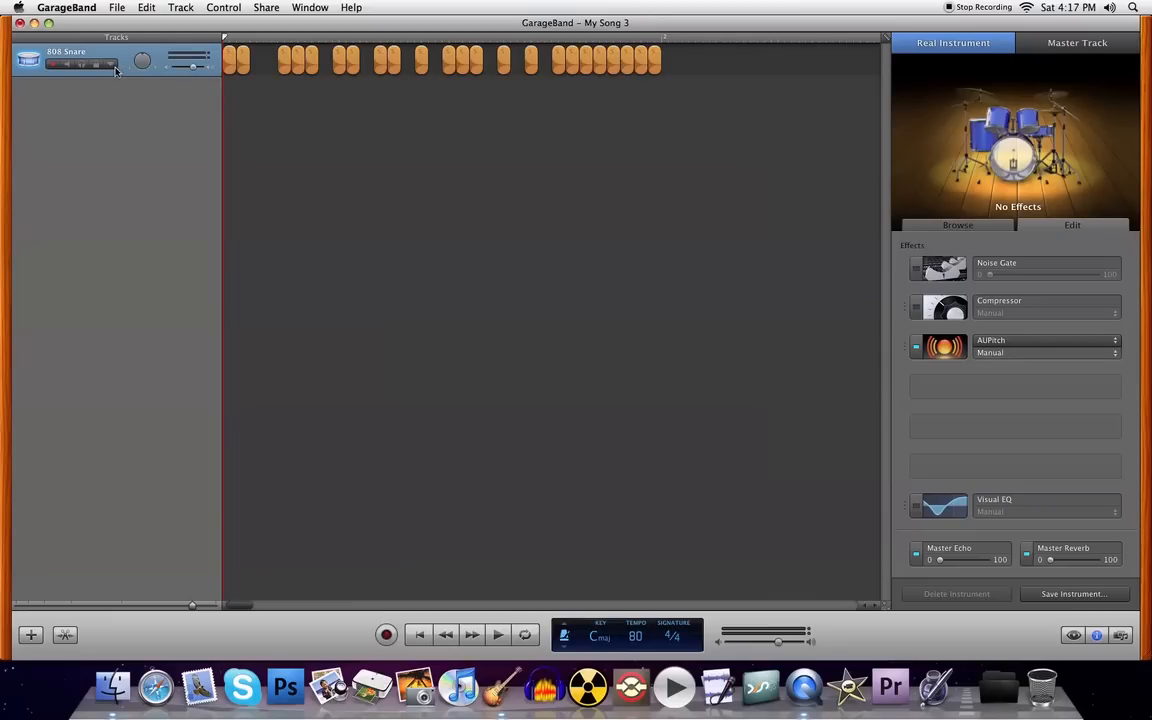
# - Use Add Automation to tick the AUPitch pitch parameter and confirm with OK
pyautogui.click(105, 72)
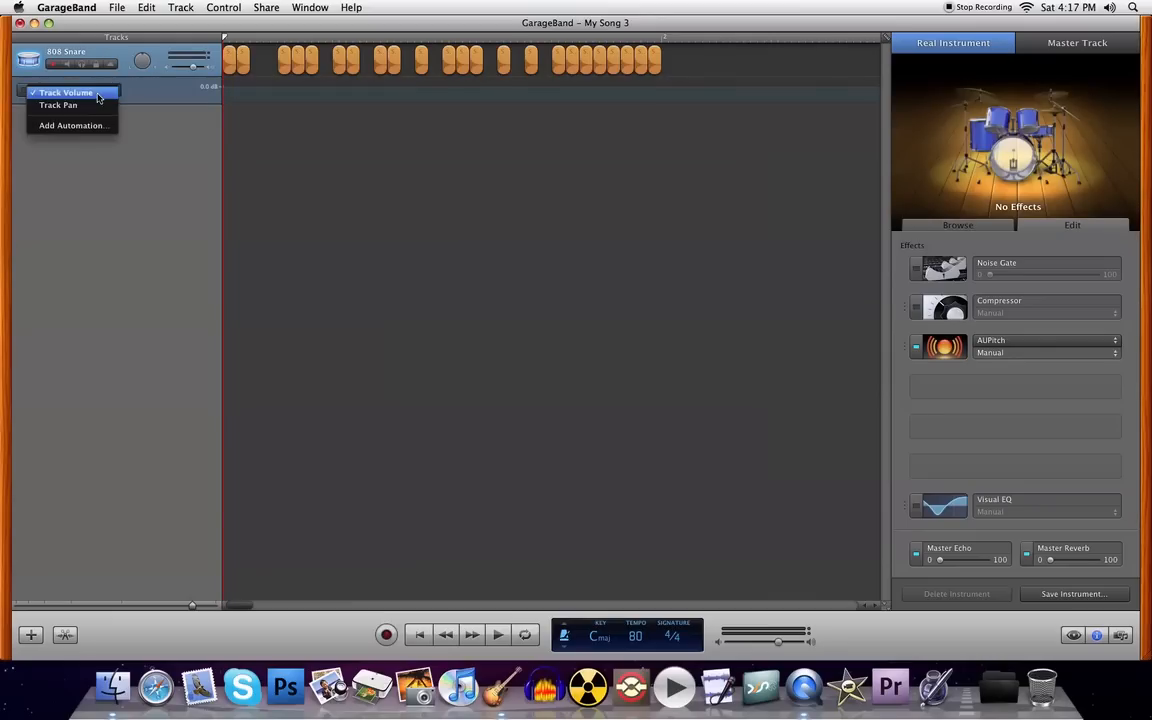
pyautogui.click(70, 127)
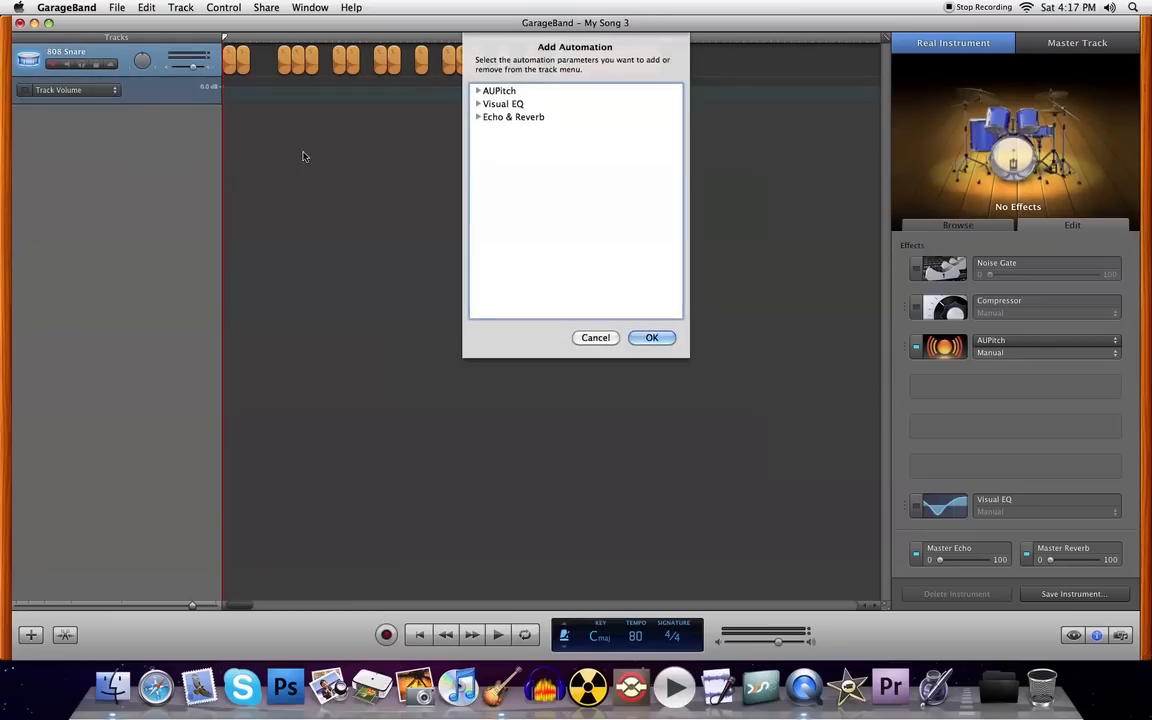
pyautogui.moveTo(588, 349)
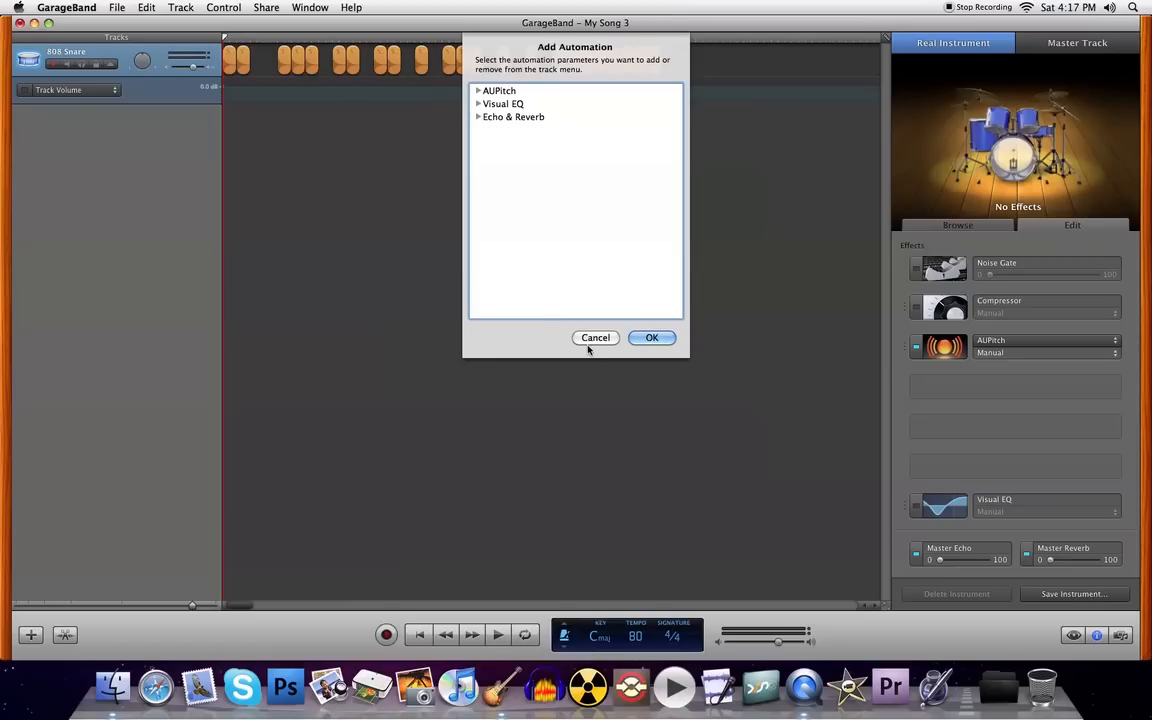
pyautogui.click(595, 337)
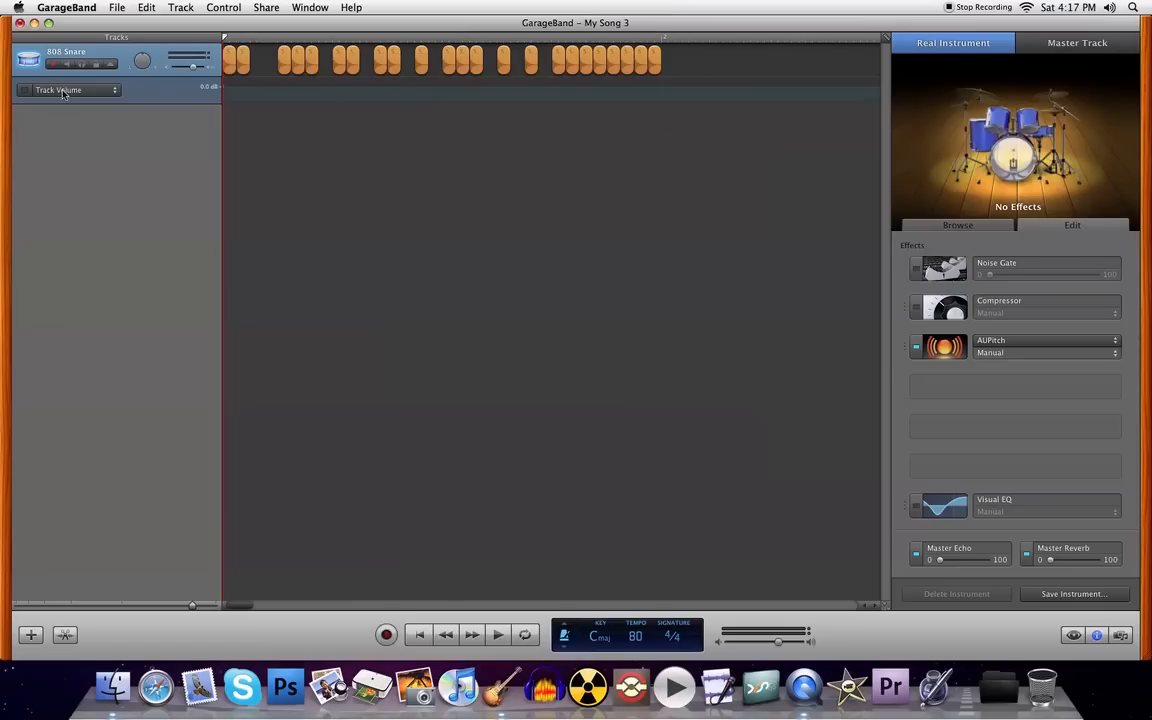
pyautogui.click(70, 91)
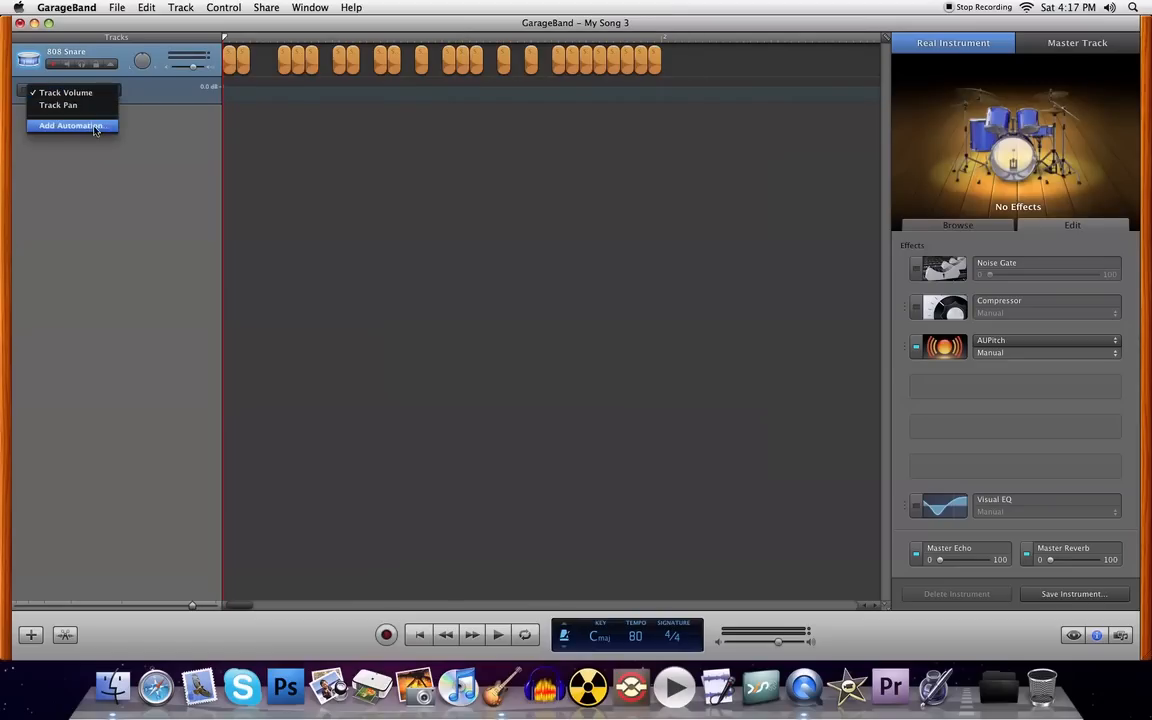
pyautogui.click(72, 125)
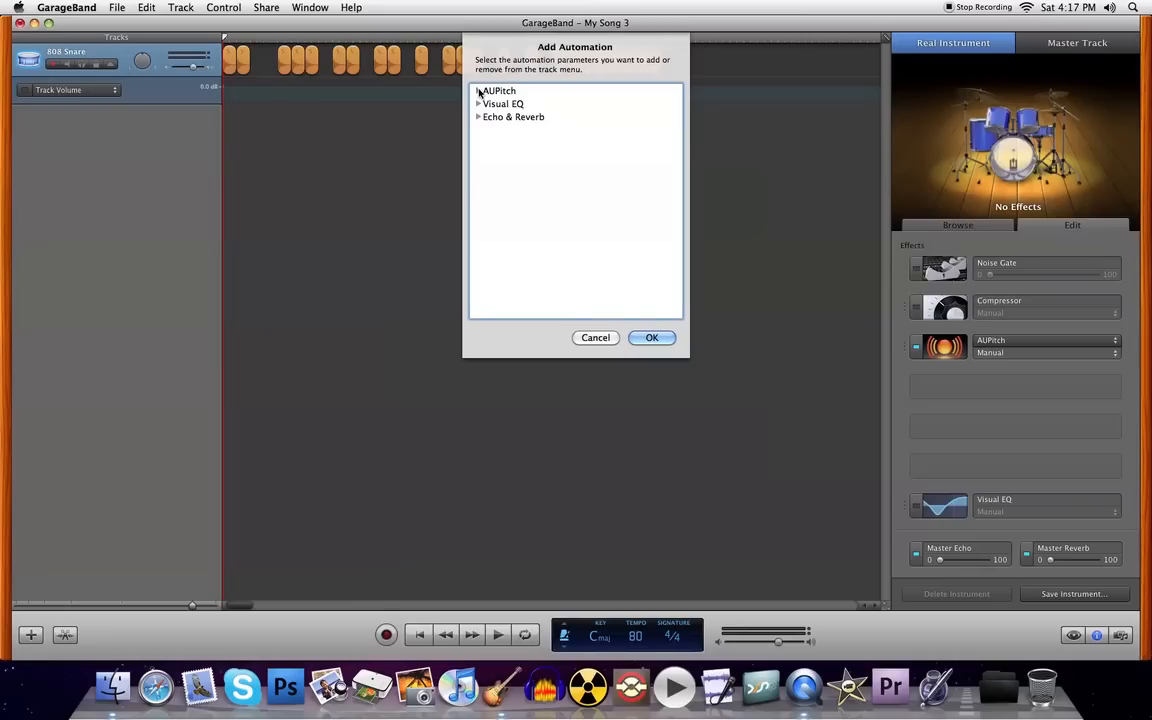
pyautogui.click(477, 91)
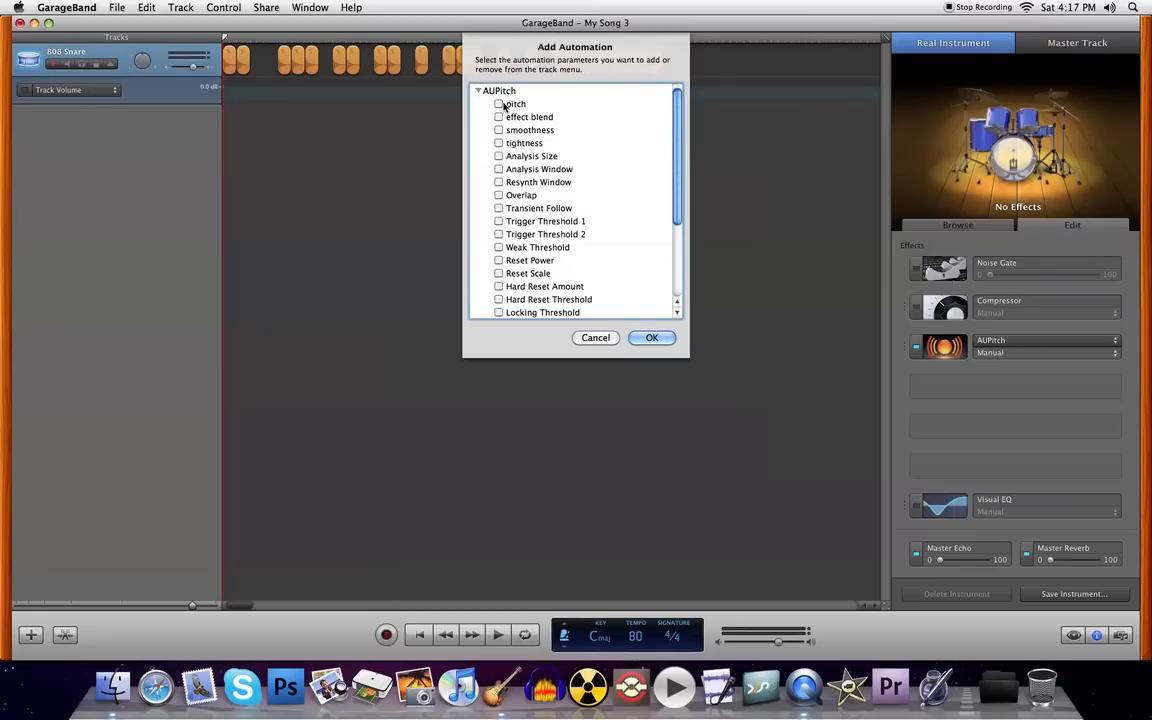
pyautogui.click(515, 104)
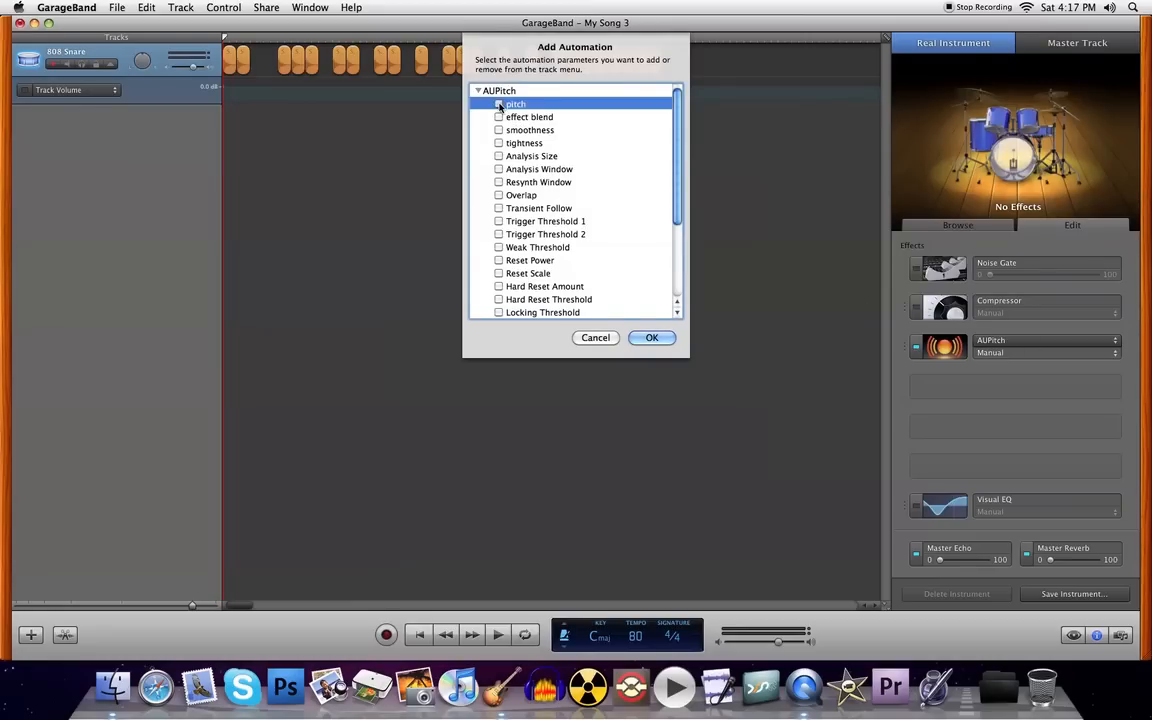
pyautogui.click(500, 104)
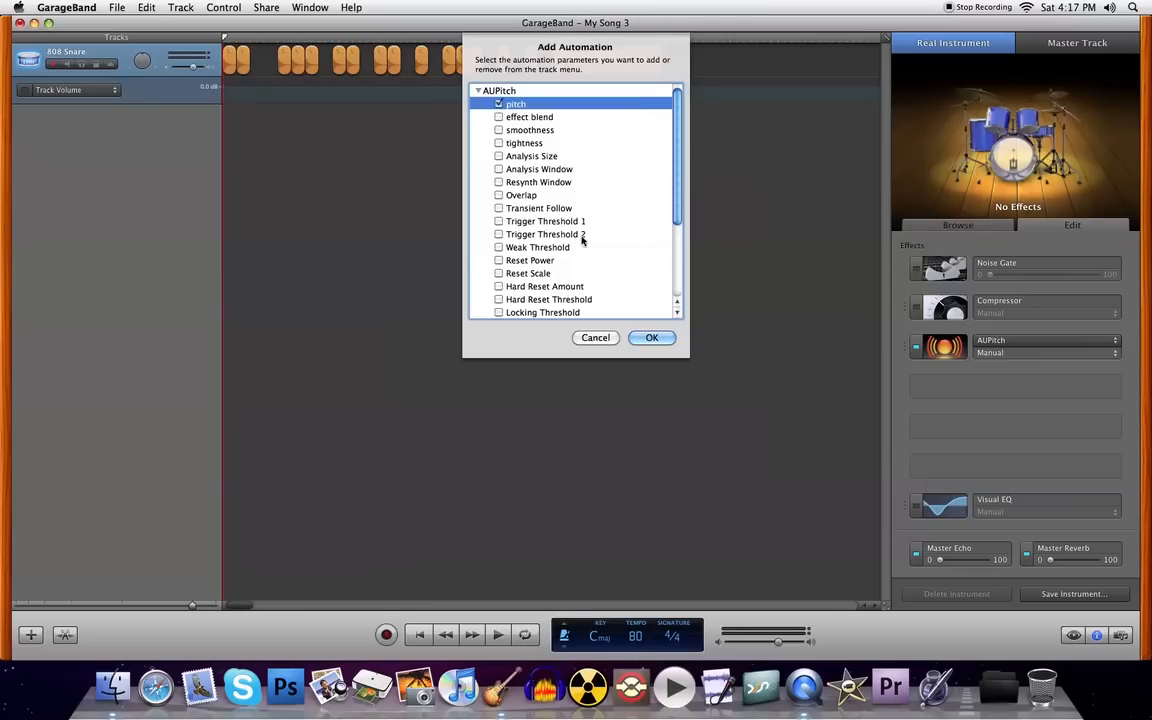
pyautogui.click(651, 337)
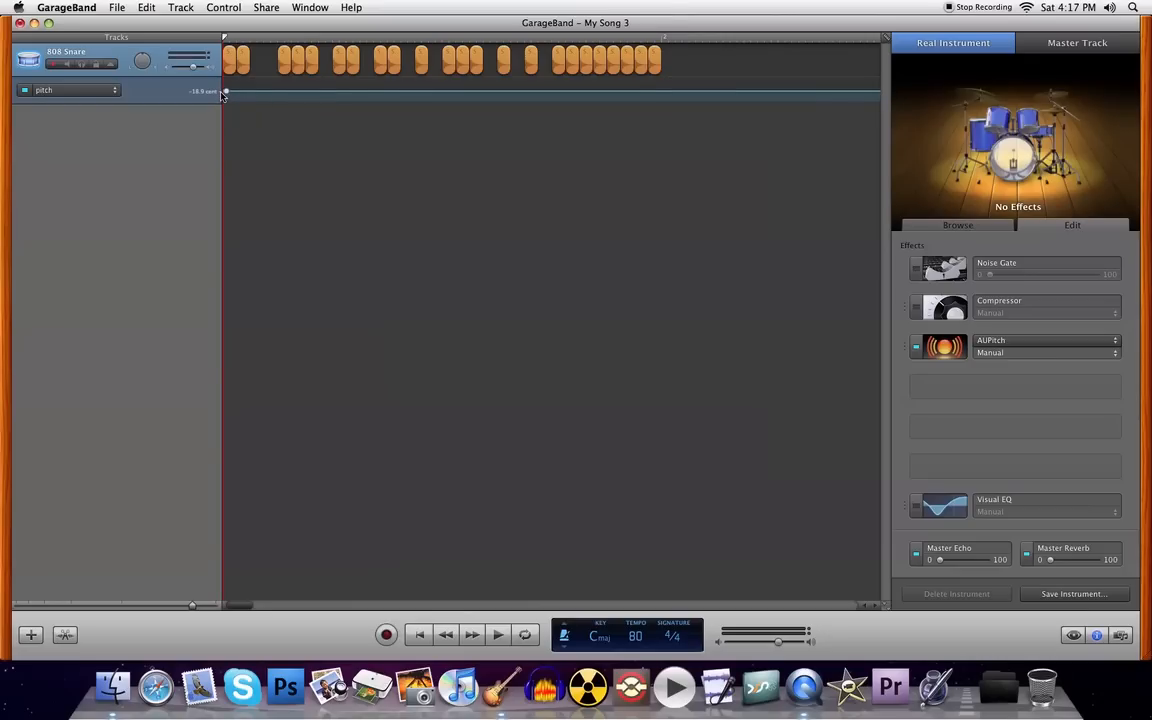
# - Add about five pitch automation points along the 808 Snare lane, nudging each cent value
pyautogui.moveTo(225, 91); pyautogui.dragTo(227, 91)
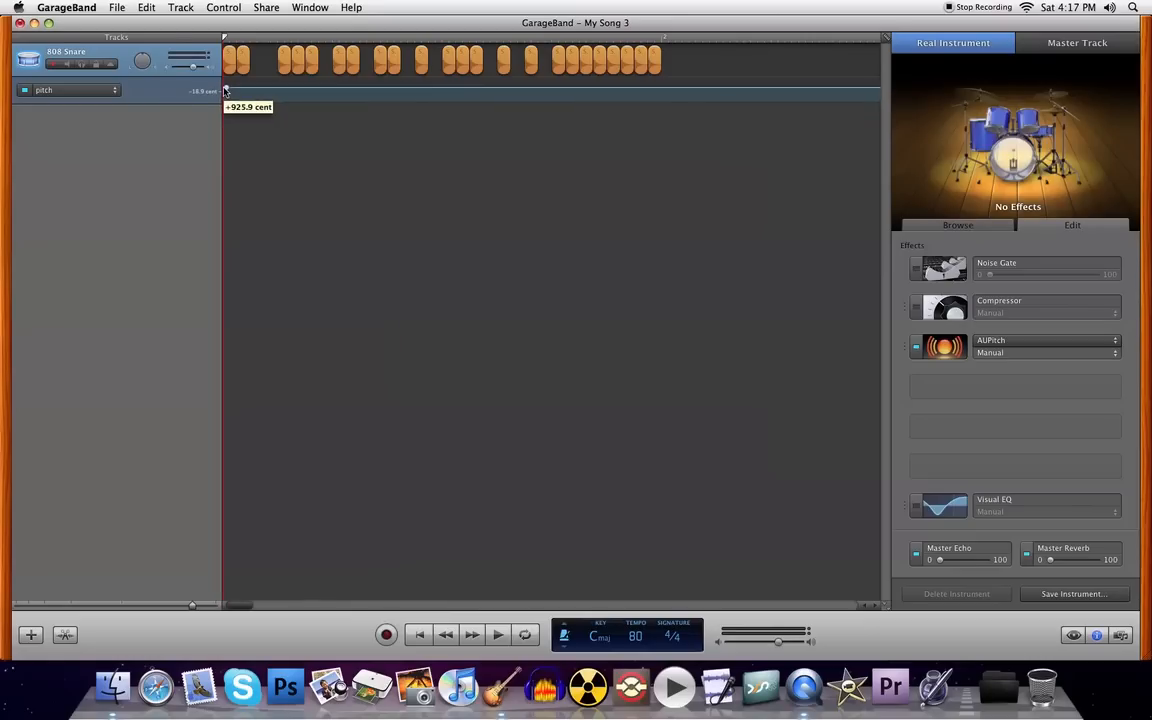
pyautogui.moveTo(224, 90); pyautogui.dragTo(224, 95)
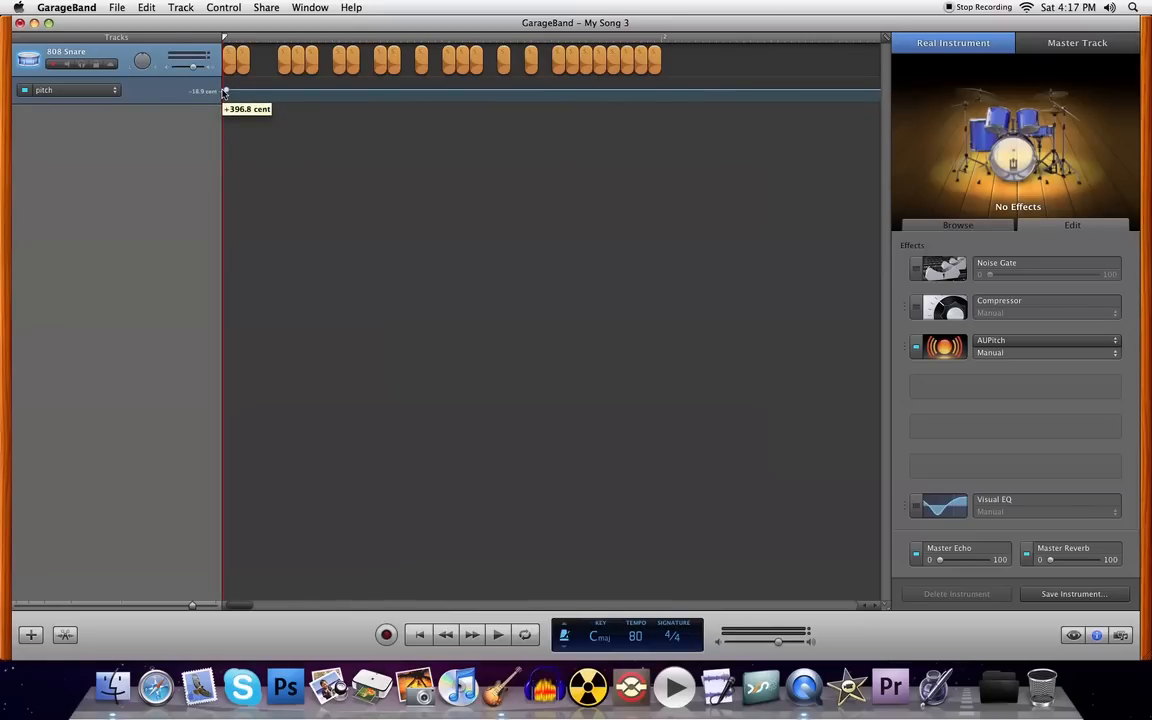
pyautogui.moveTo(224, 95); pyautogui.dragTo(235, 95)
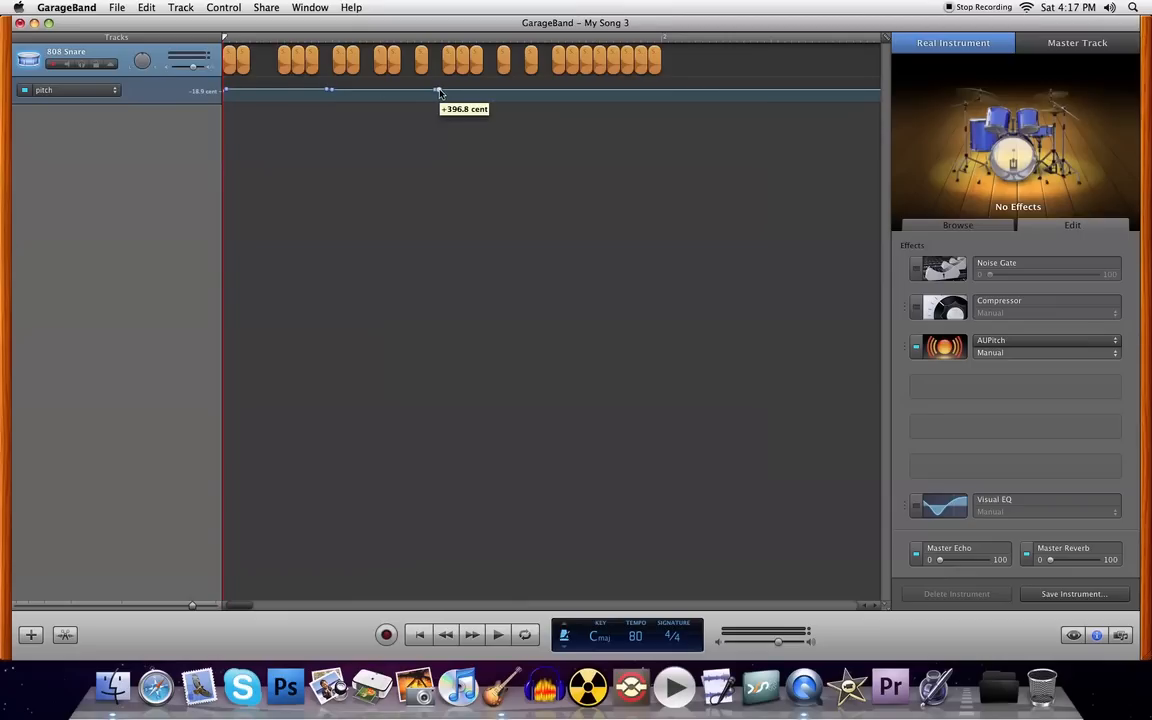
pyautogui.moveTo(437, 92); pyautogui.dragTo(437, 95)
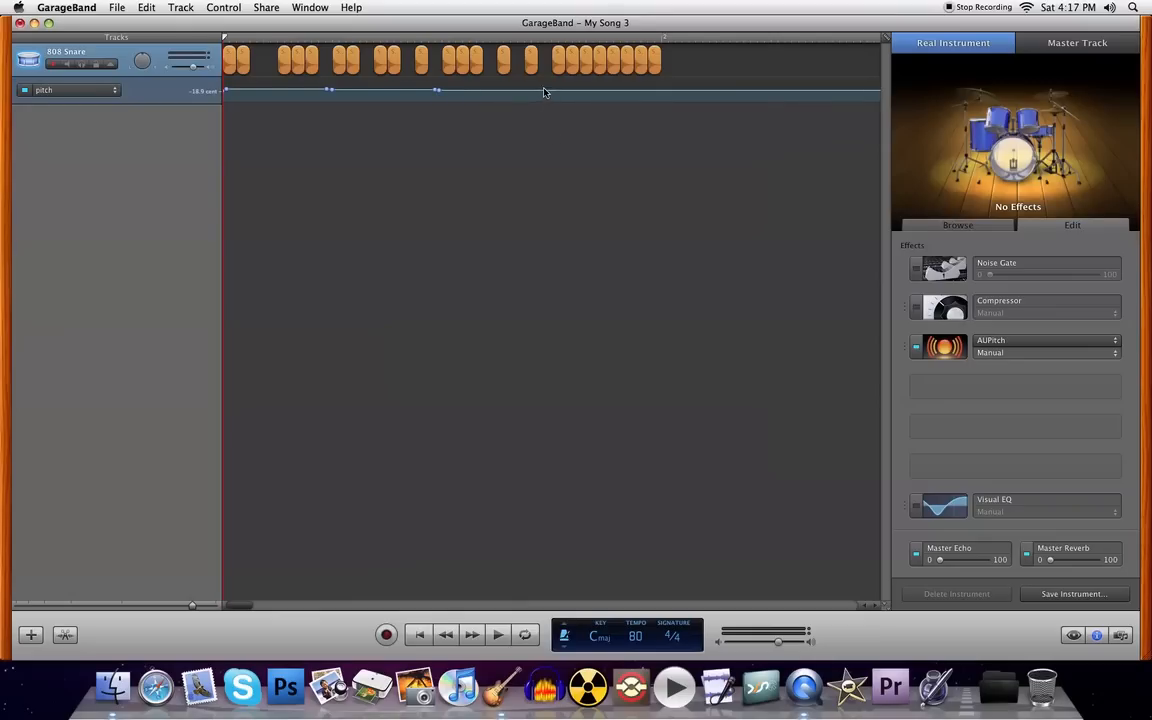
pyautogui.moveTo(547, 91); pyautogui.dragTo(547, 94)
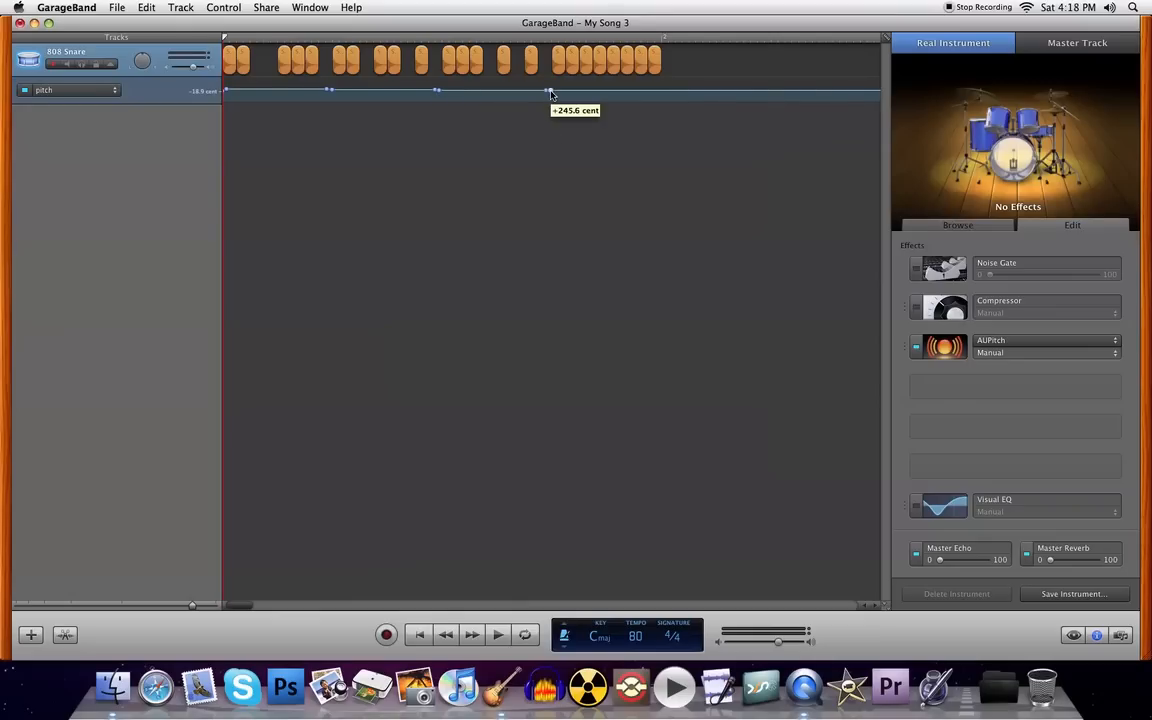
pyautogui.moveTo(548, 92); pyautogui.dragTo(548, 95)
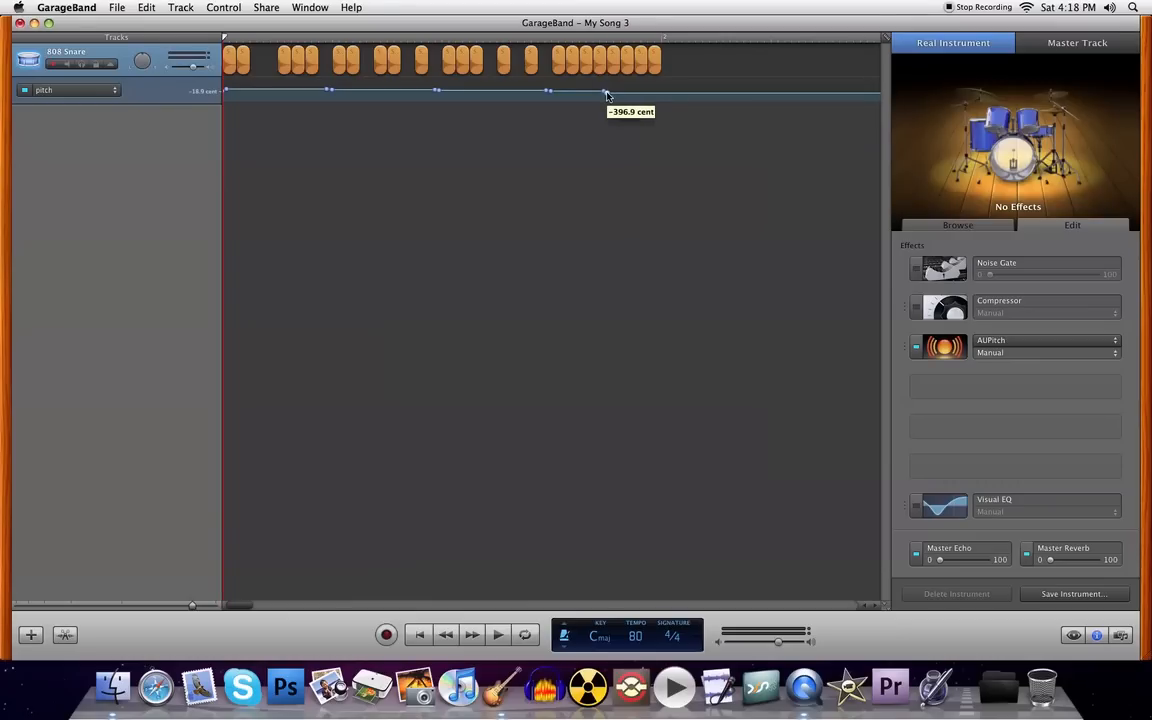
pyautogui.moveTo(605, 95); pyautogui.dragTo(605, 91)
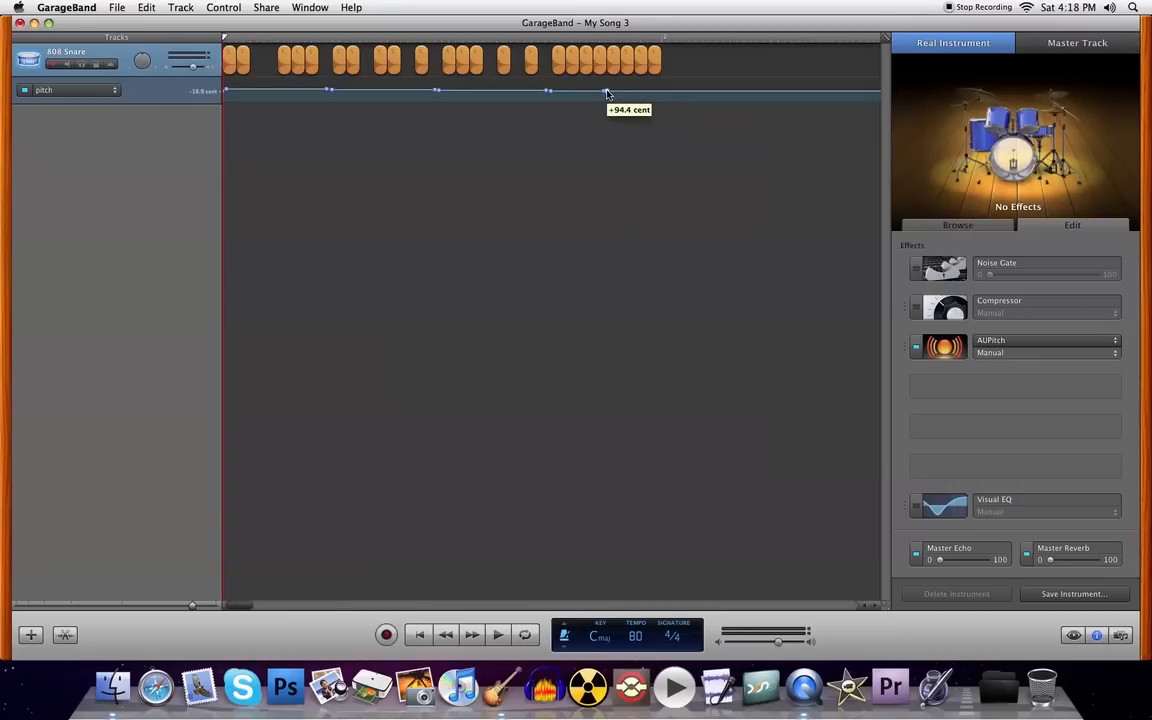
pyautogui.moveTo(609, 95)
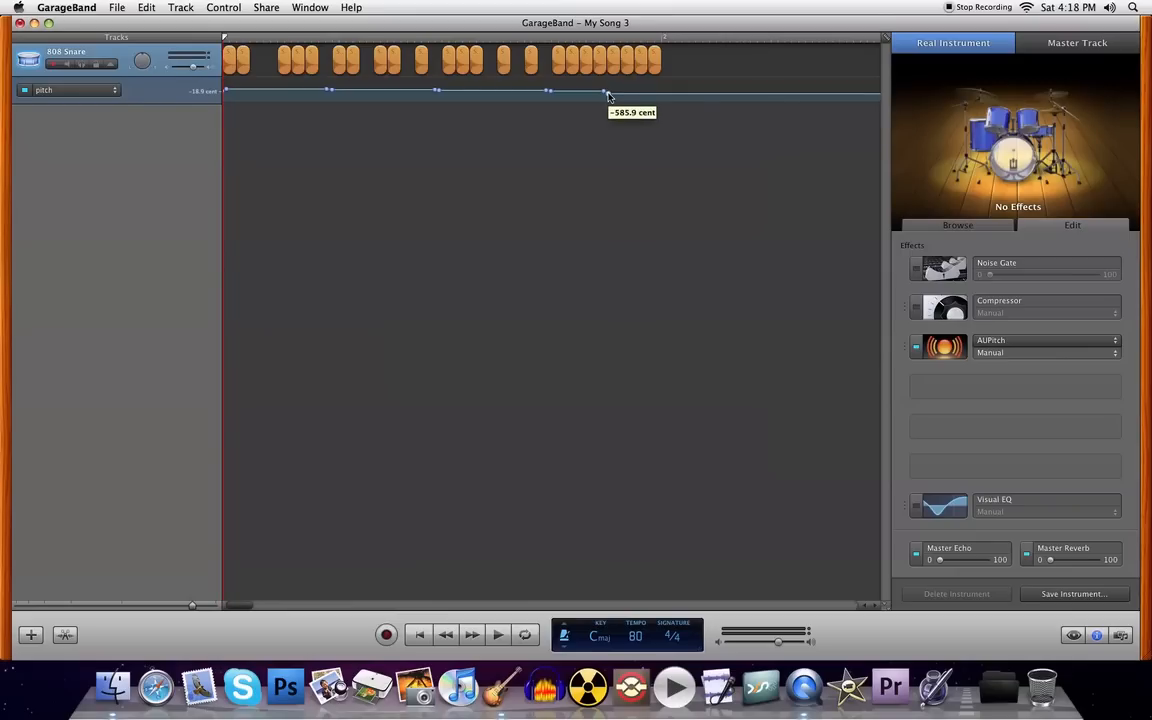
pyautogui.moveTo(604, 95); pyautogui.dragTo(604, 90)
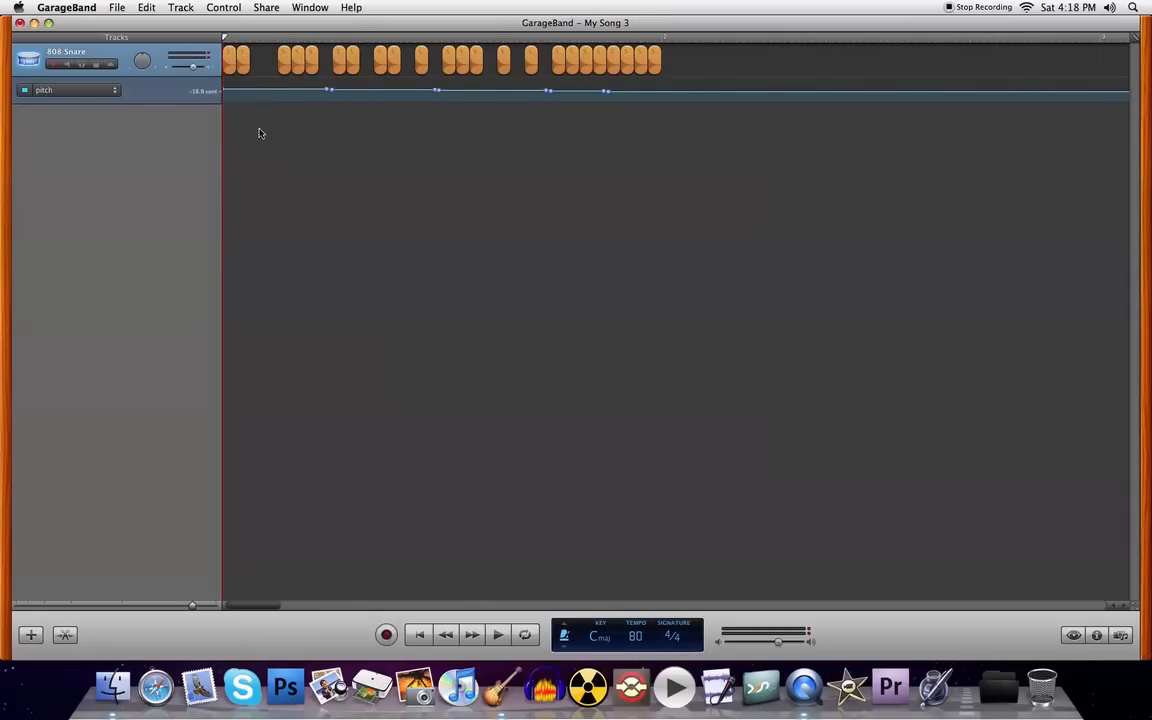
pyautogui.moveTo(258, 88)
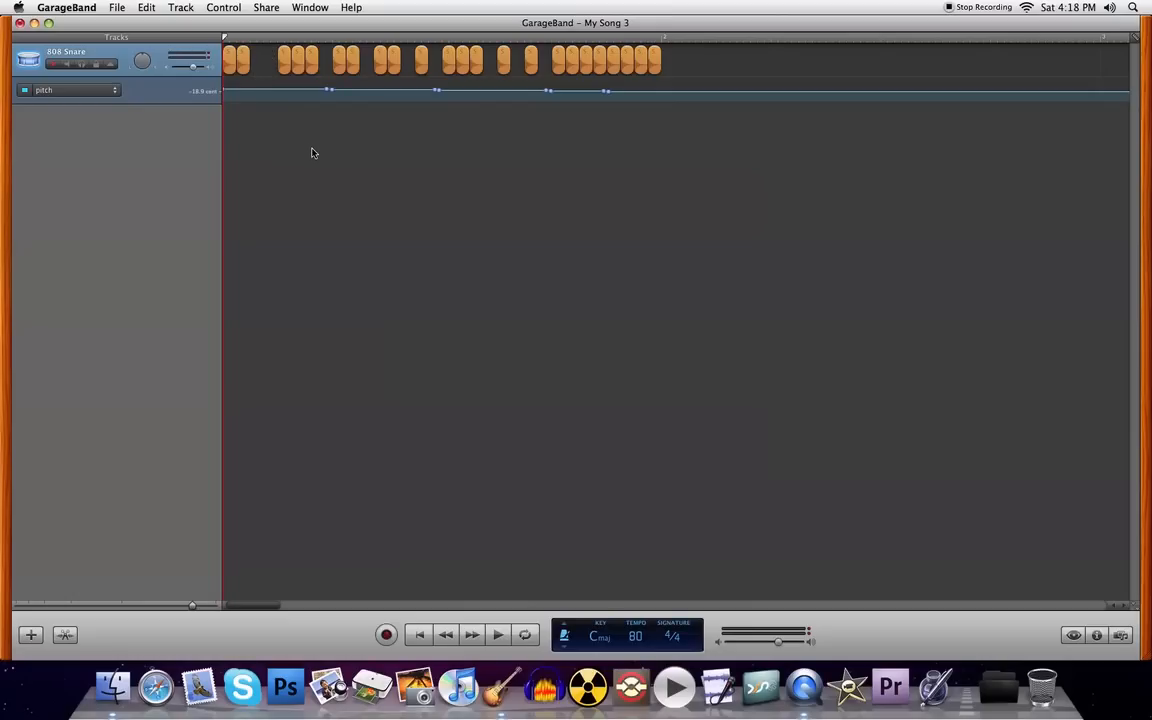
pyautogui.moveTo(308, 158)
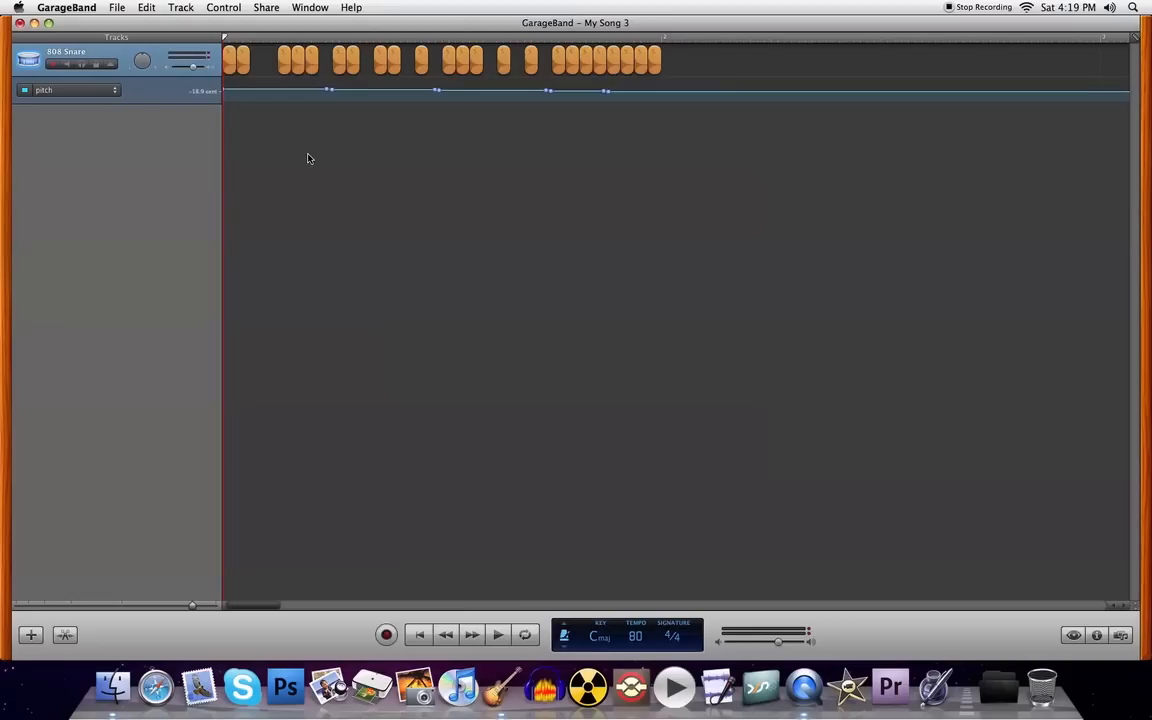
pyautogui.moveTo(305, 152)
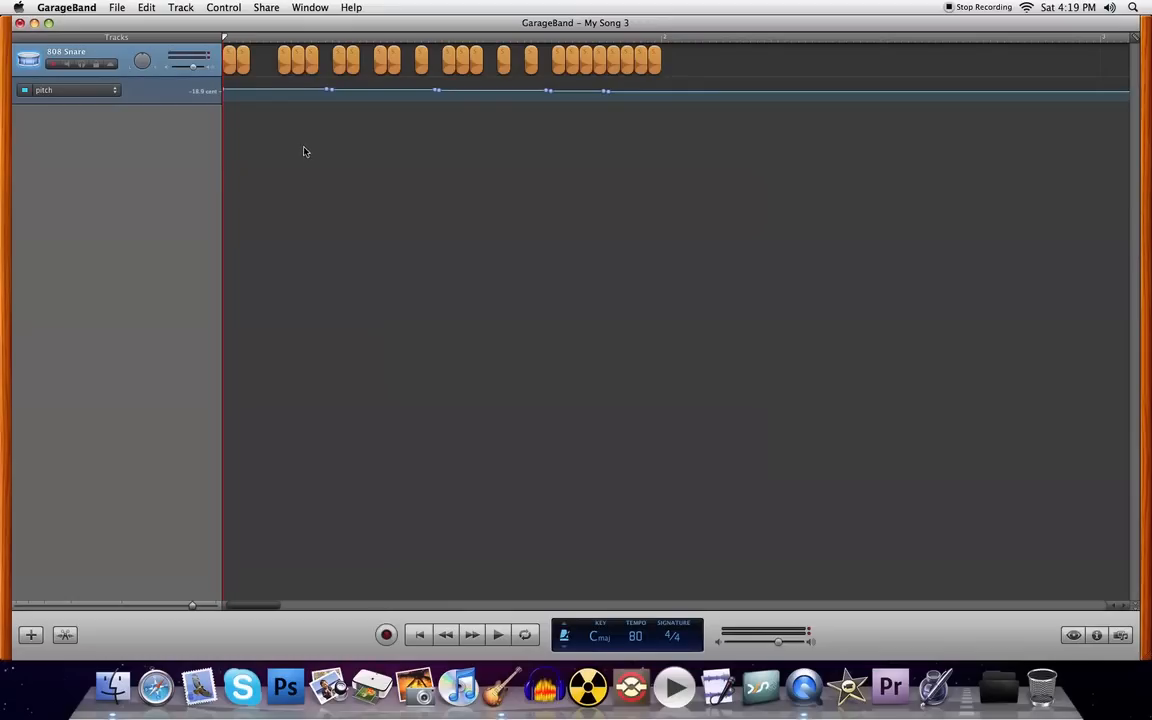
pyautogui.moveTo(980, 216)
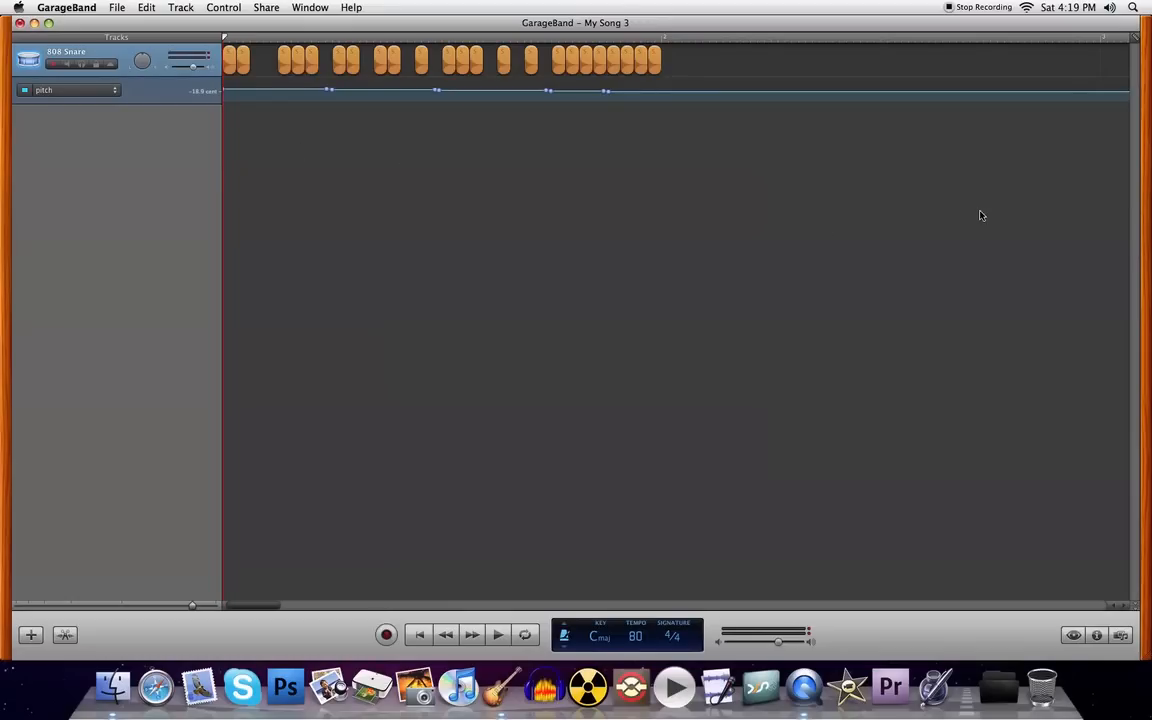